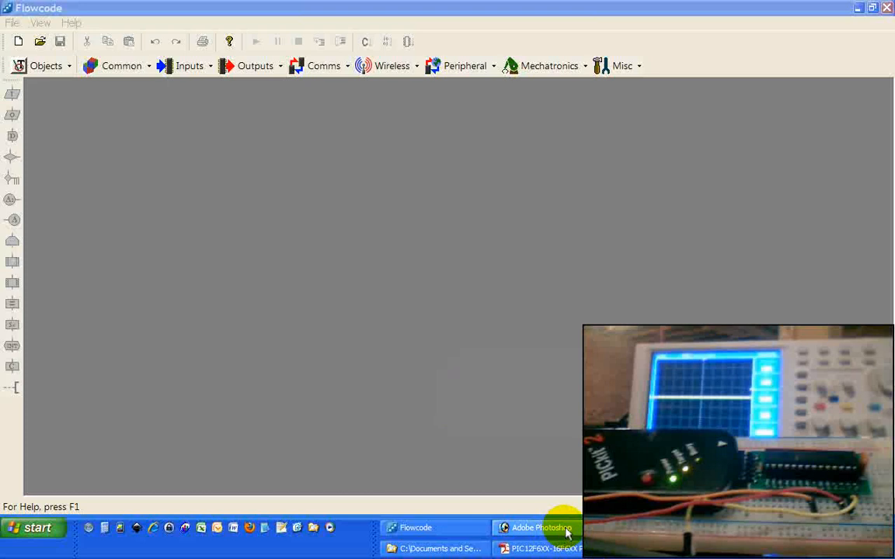
# - Bring up the PIC16F886 pinout diagram to mark the programming, power and CCP pins
pyautogui.click(540, 528)
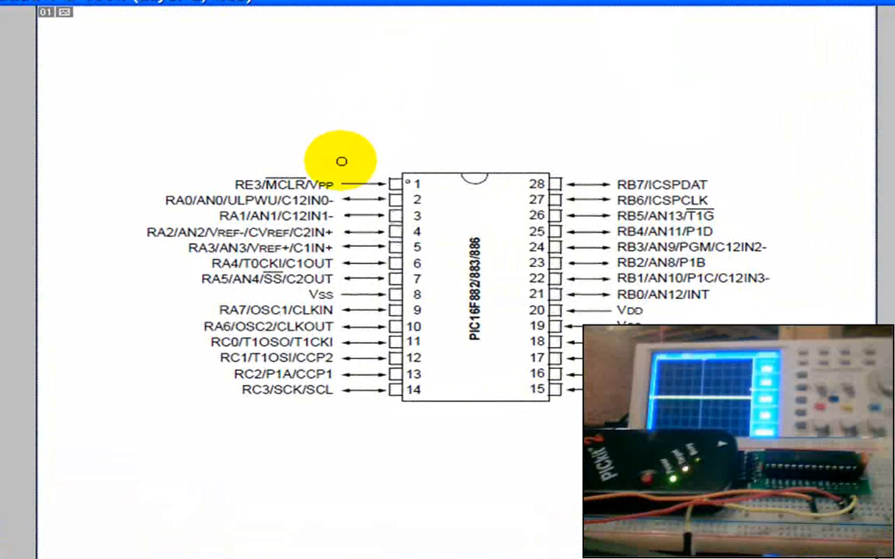
pyautogui.moveTo(220, 183)
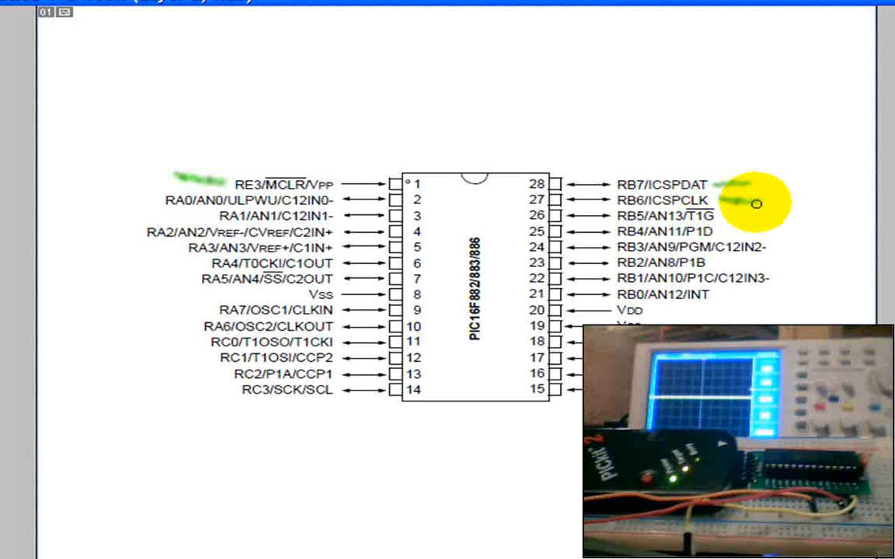
pyautogui.moveTo(621, 310)
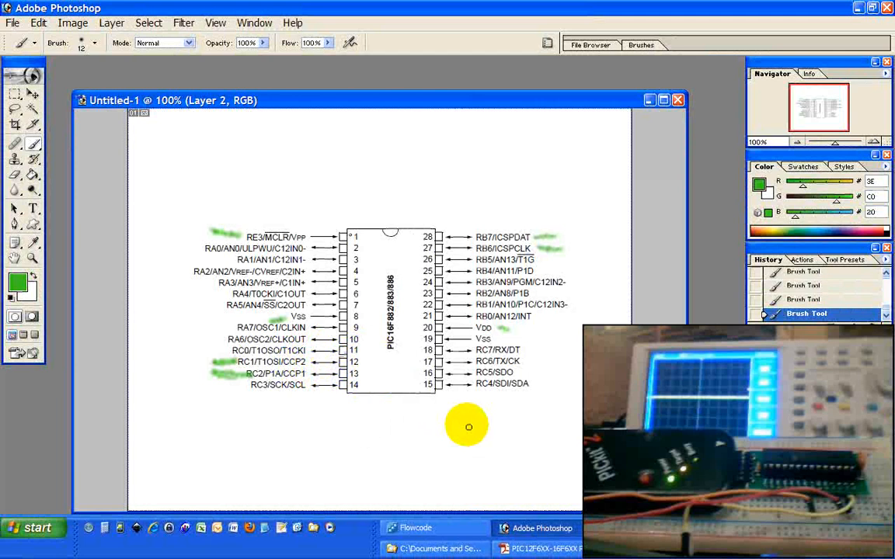
# - Create a new flowchart for the 16F886 target and delete the default Text0 panel label
pyautogui.click(417, 529)
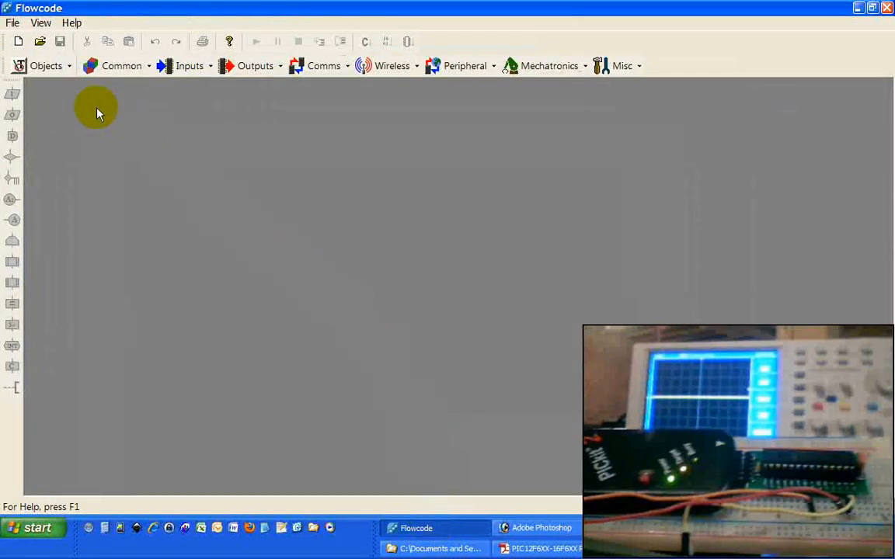
pyautogui.click(12, 23)
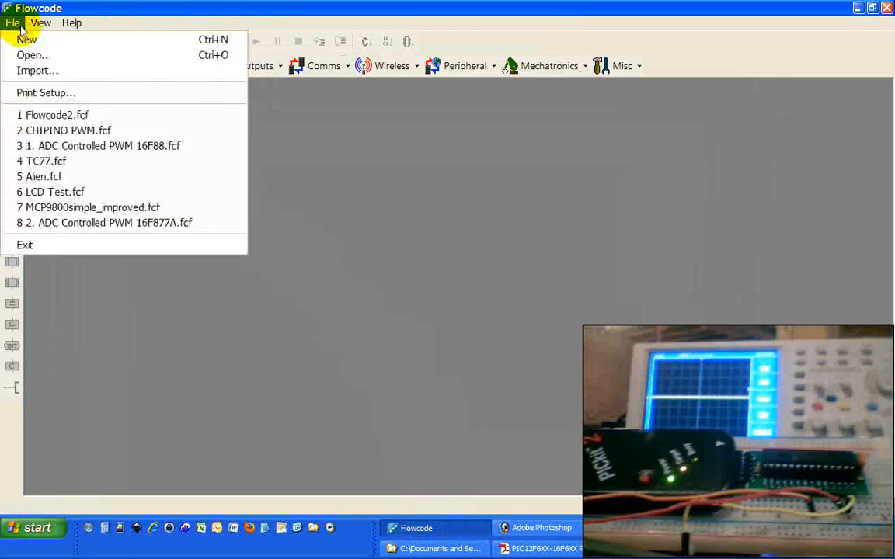
pyautogui.click(26, 41)
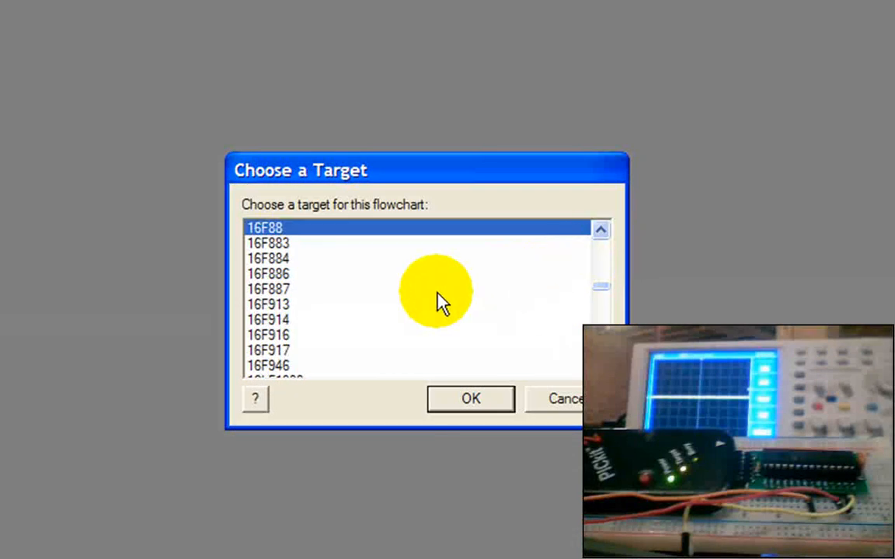
pyautogui.click(267, 274)
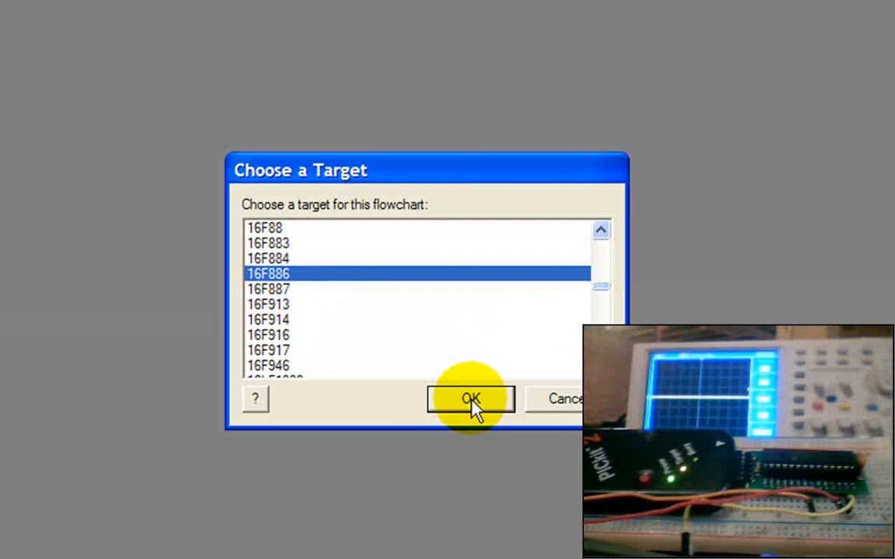
pyautogui.click(471, 399)
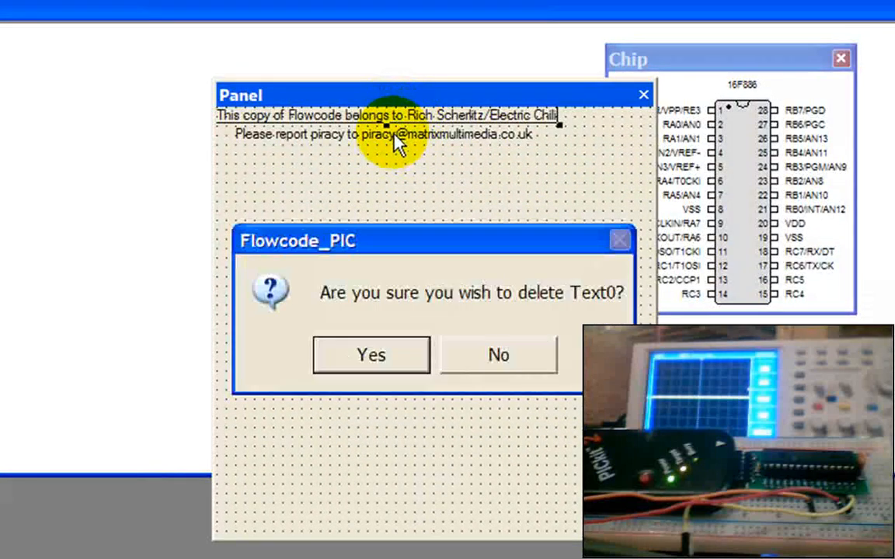
pyautogui.click(370, 355)
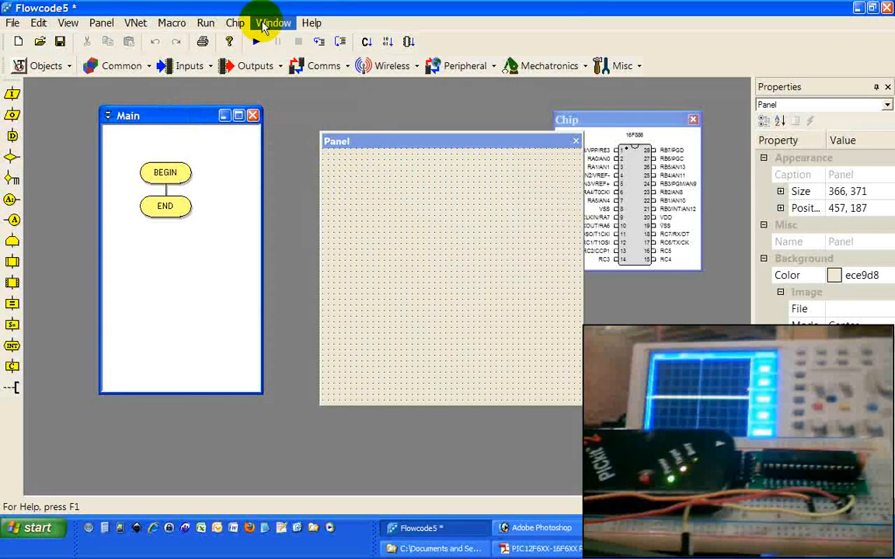
# - Configure the PIC16F886 in expert mode with watchdog timer off and MCLR external
pyautogui.click(235, 24)
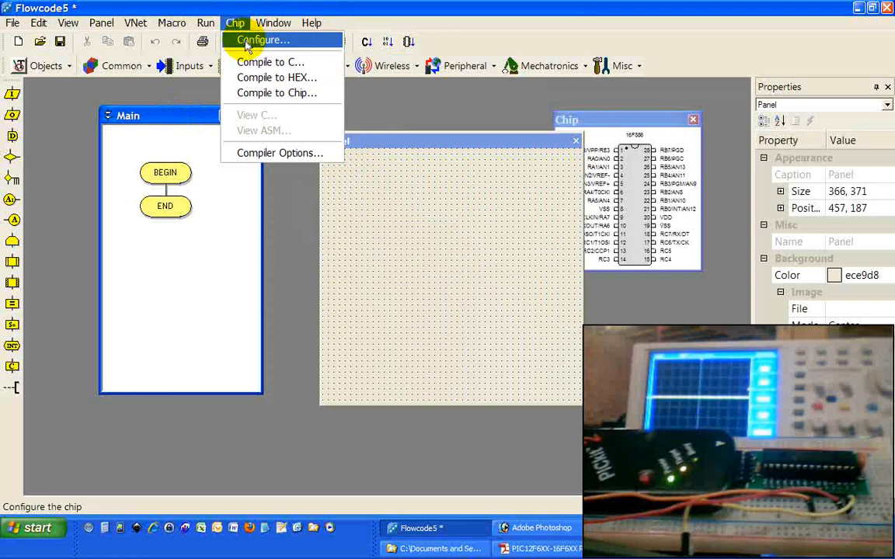
pyautogui.click(262, 40)
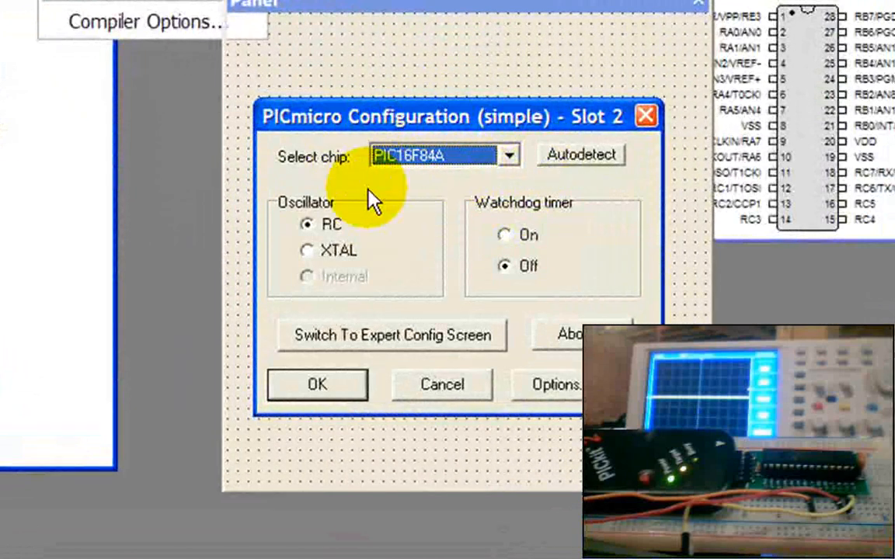
pyautogui.moveTo(481, 202)
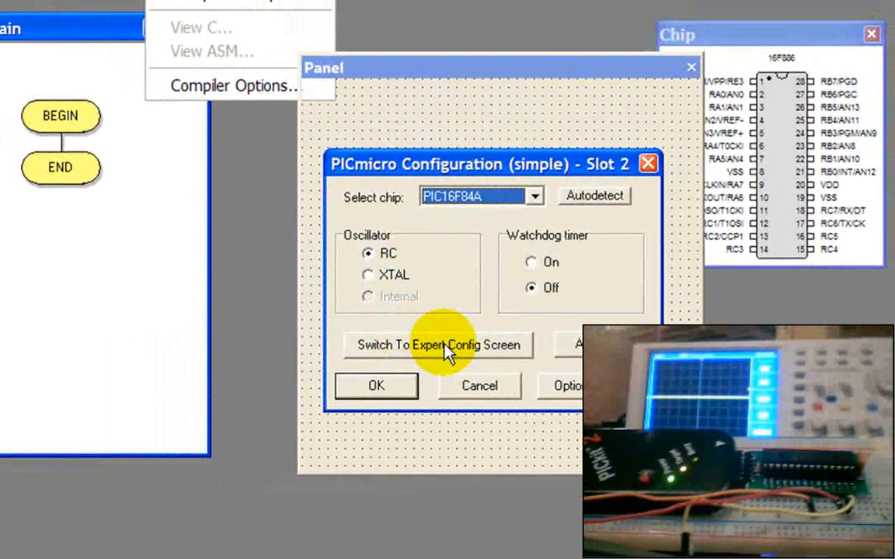
pyautogui.click(438, 345)
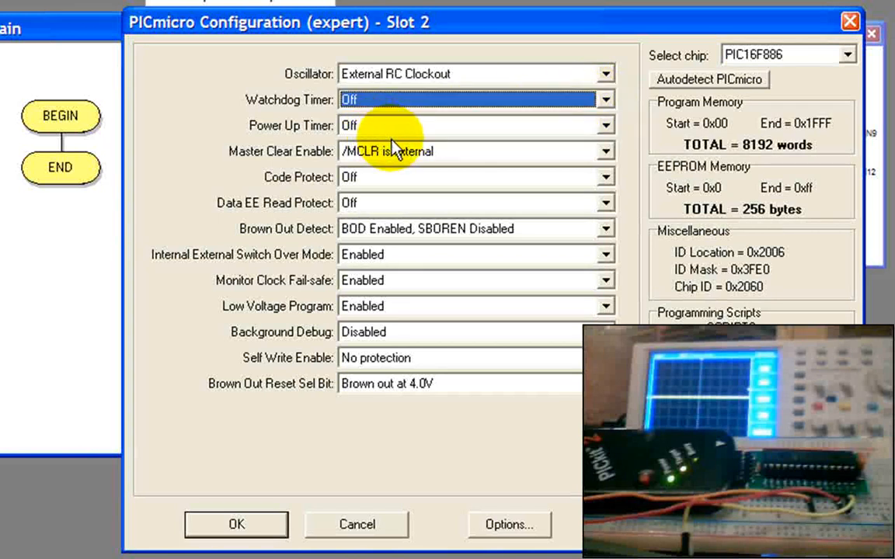
pyautogui.moveTo(435, 412)
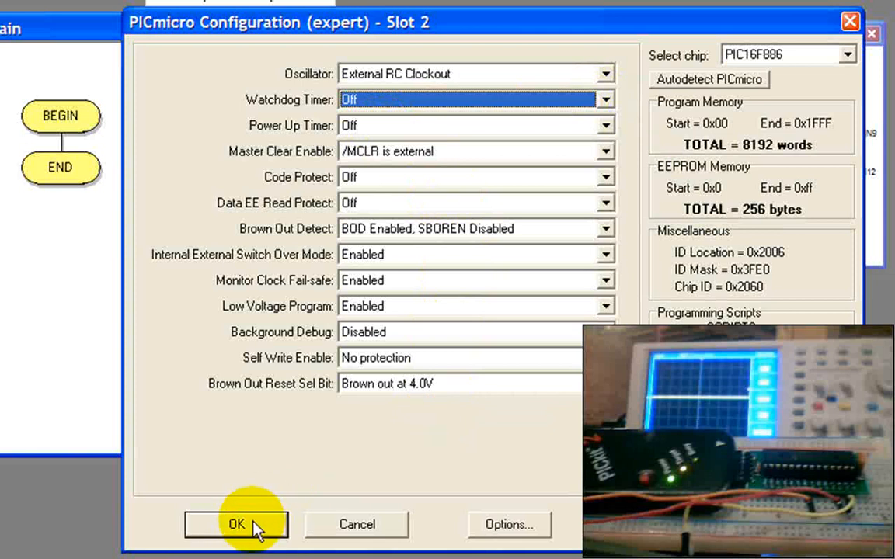
pyautogui.click(236, 525)
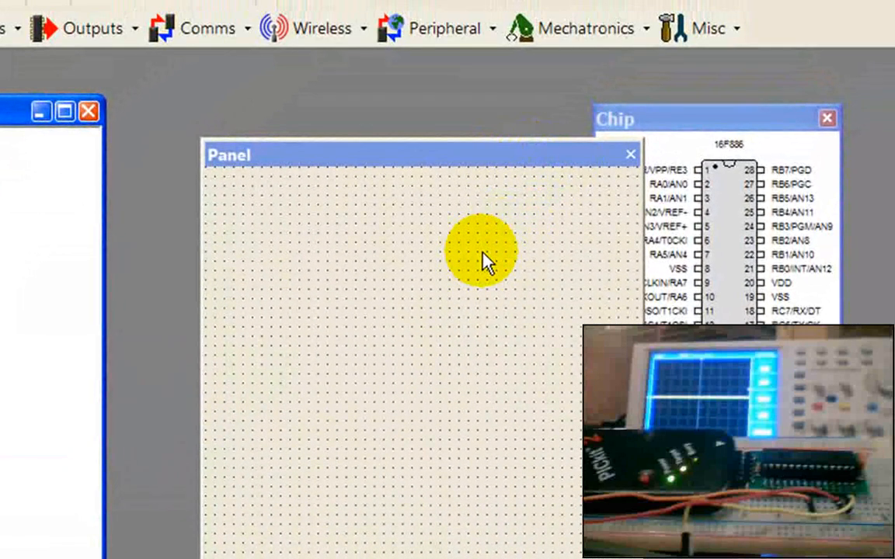
pyautogui.moveTo(613, 126)
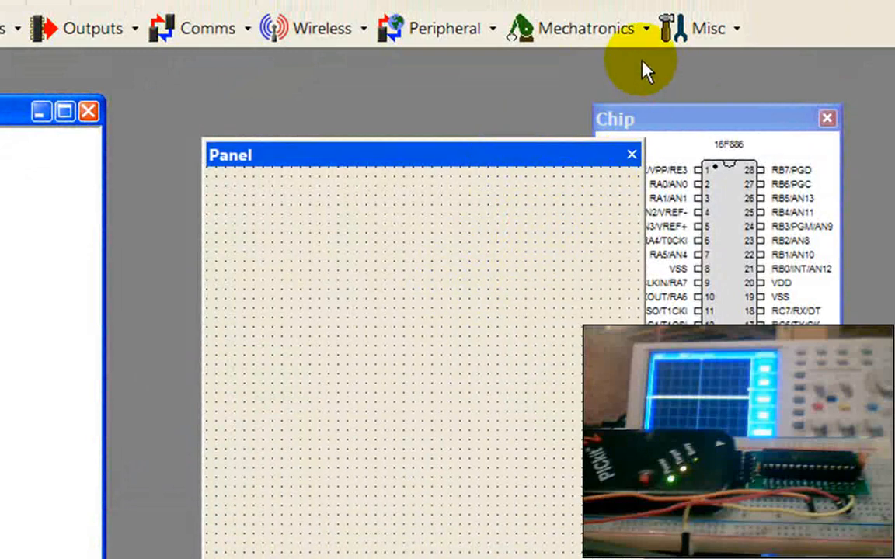
# - Place a Mechatronics PWM component with CCP1 and CCP2 outputs on the panel
pyautogui.click(578, 28)
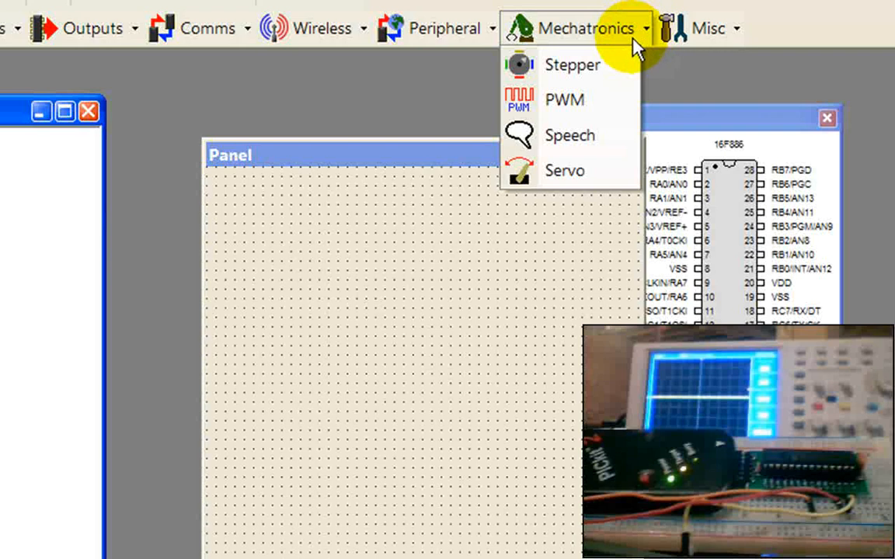
pyautogui.moveTo(562, 99)
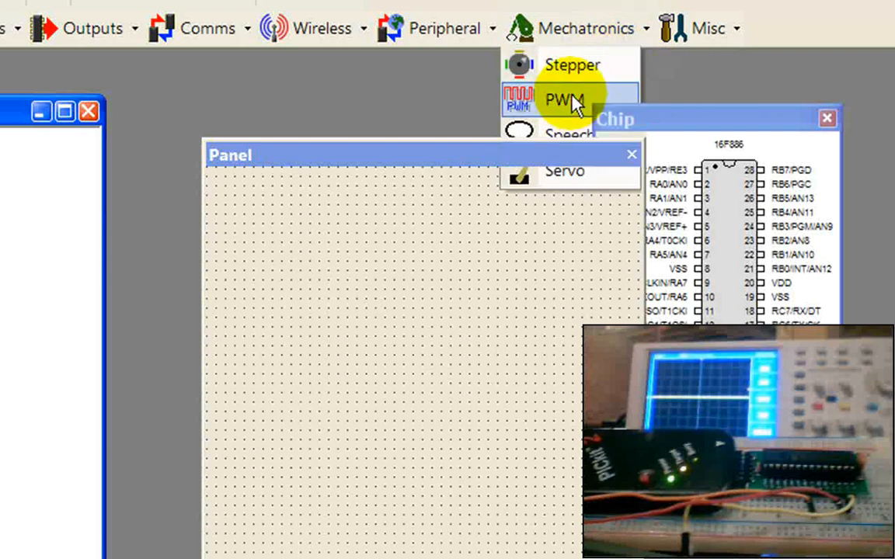
pyautogui.click(562, 99)
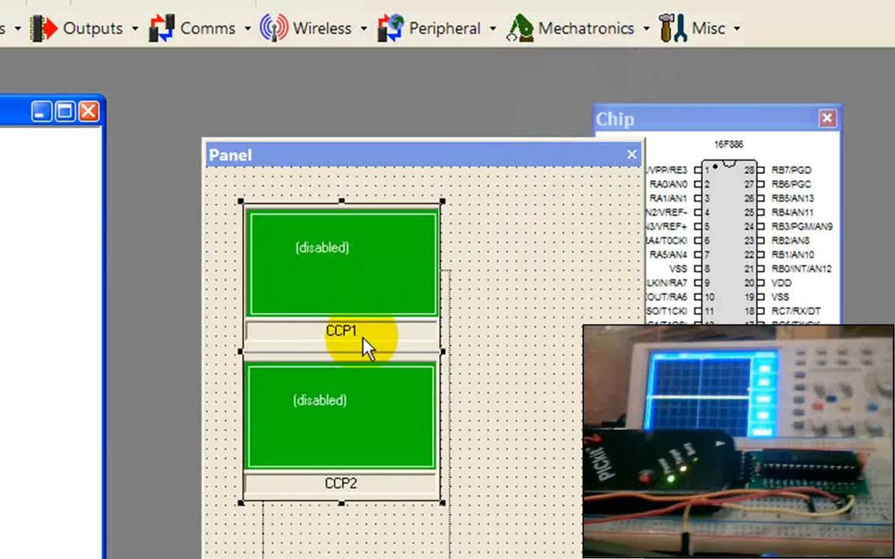
pyautogui.moveTo(367, 345); pyautogui.dragTo(354, 369)
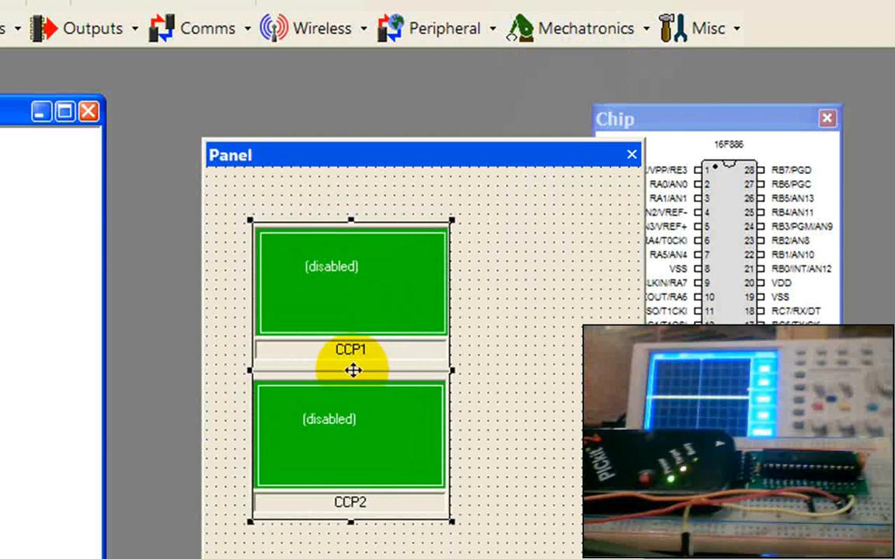
pyautogui.moveTo(379, 414)
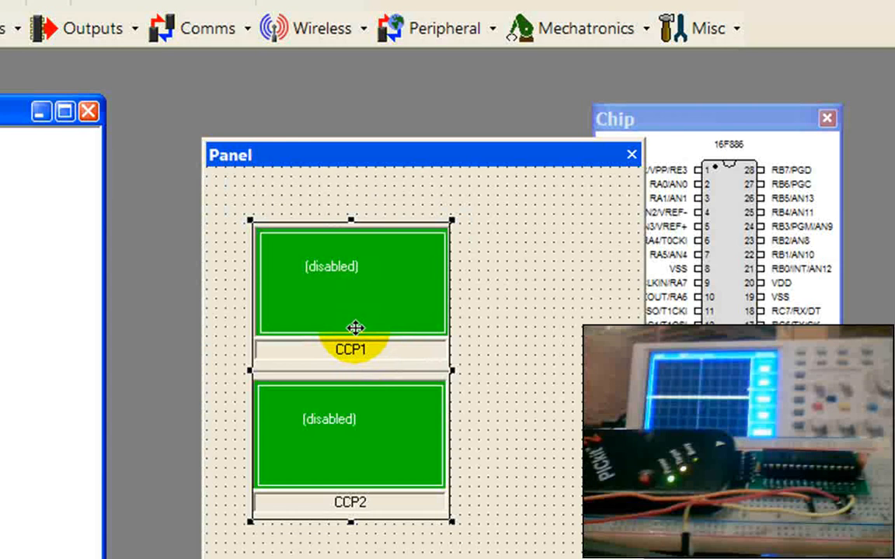
pyautogui.moveTo(368, 441)
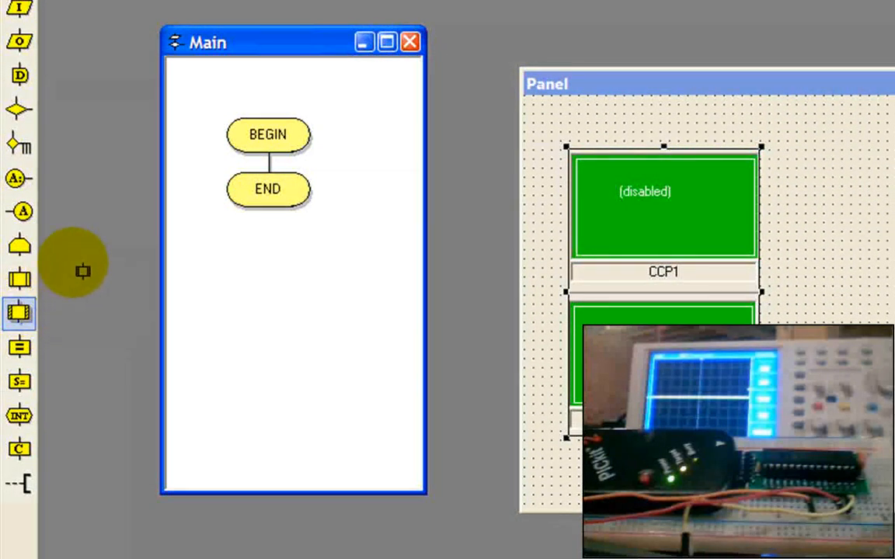
# - Add a component macro call between BEGIN and END in the Main flowchart
pyautogui.click(19, 313)
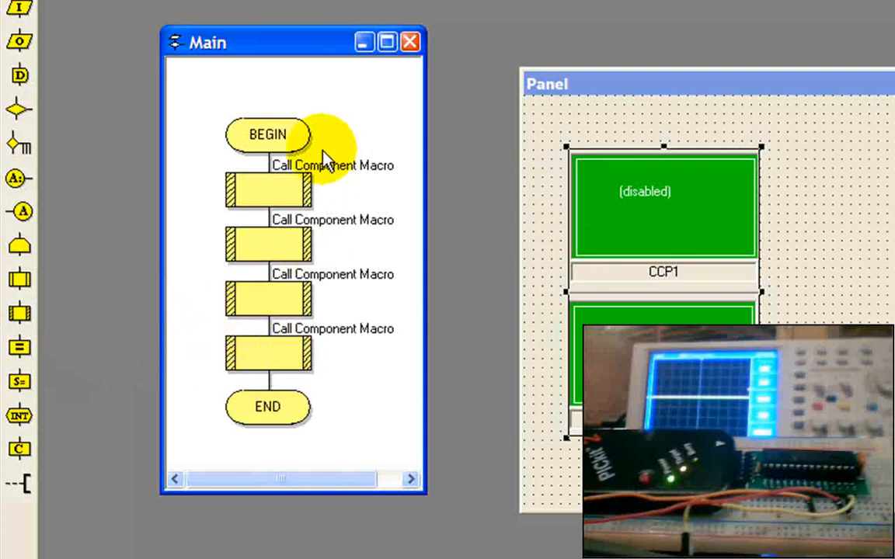
pyautogui.moveTo(296, 246)
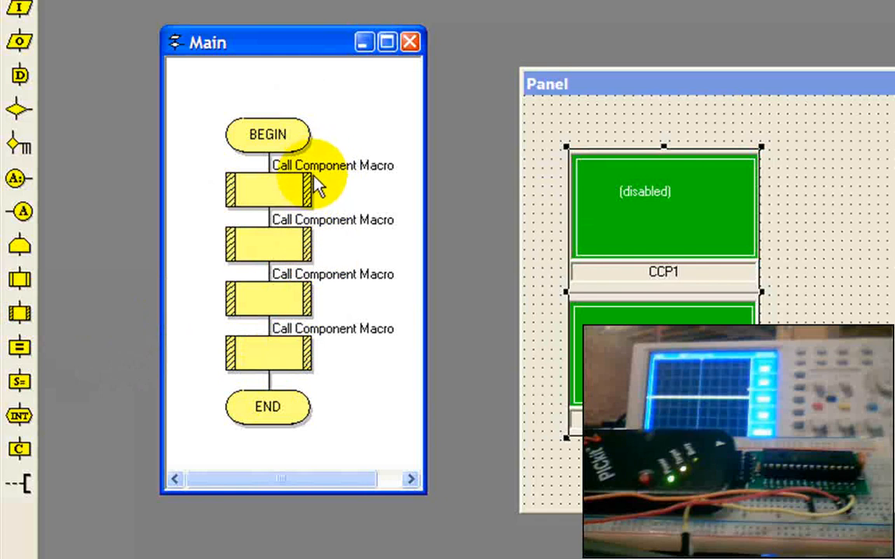
pyautogui.moveTo(326, 319)
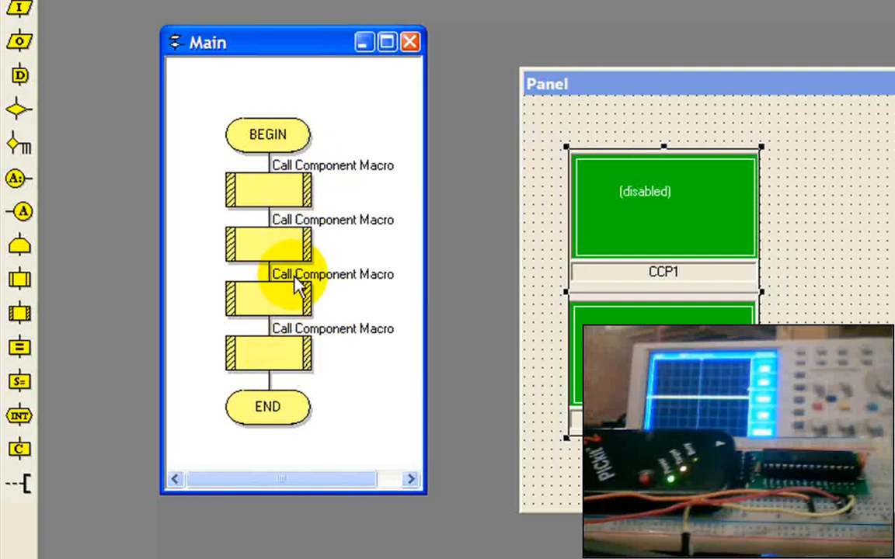
pyautogui.moveTo(282, 322)
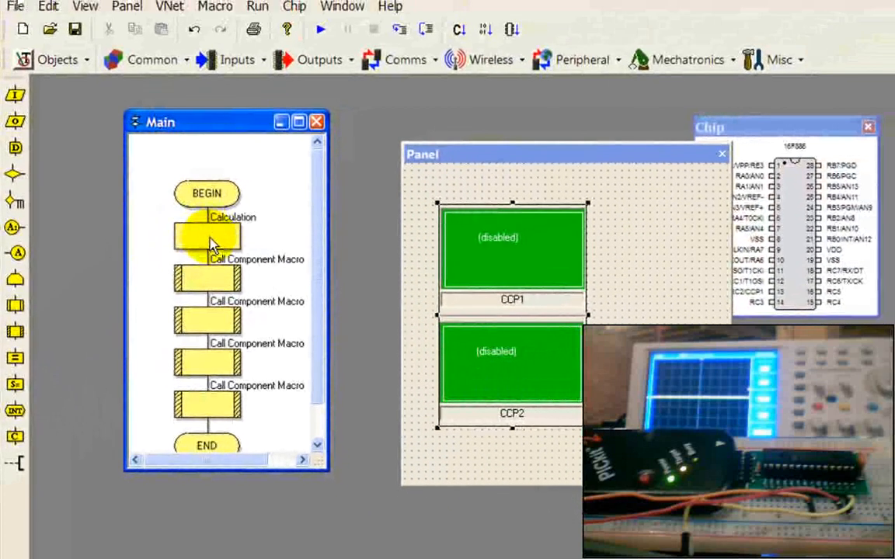
# - From the calculation's Variable Manager, create a byte variable named Duty1
pyautogui.doubleClick(205, 236)
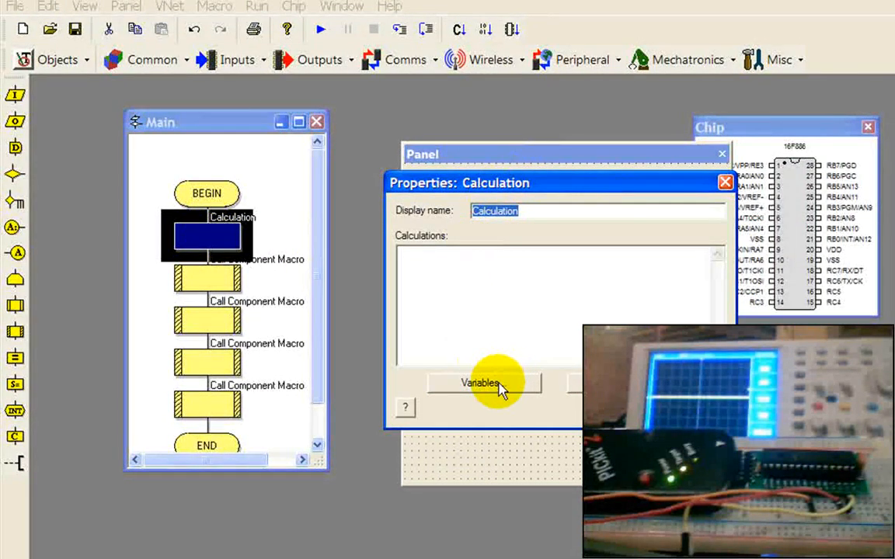
pyautogui.click(479, 383)
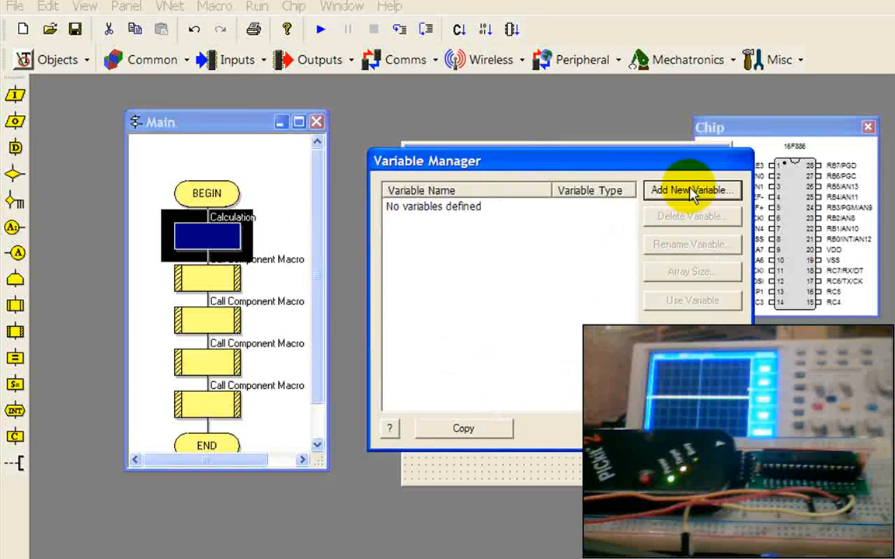
pyautogui.click(690, 190)
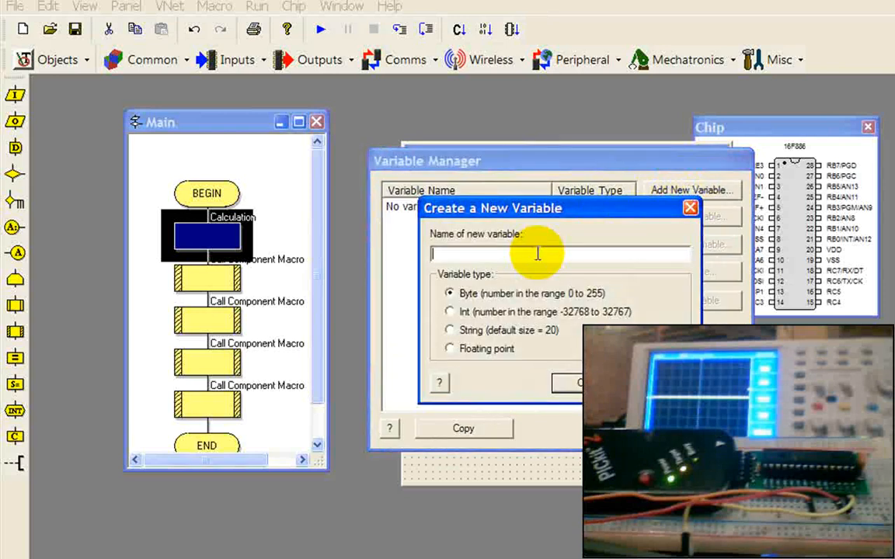
pyautogui.write('D')
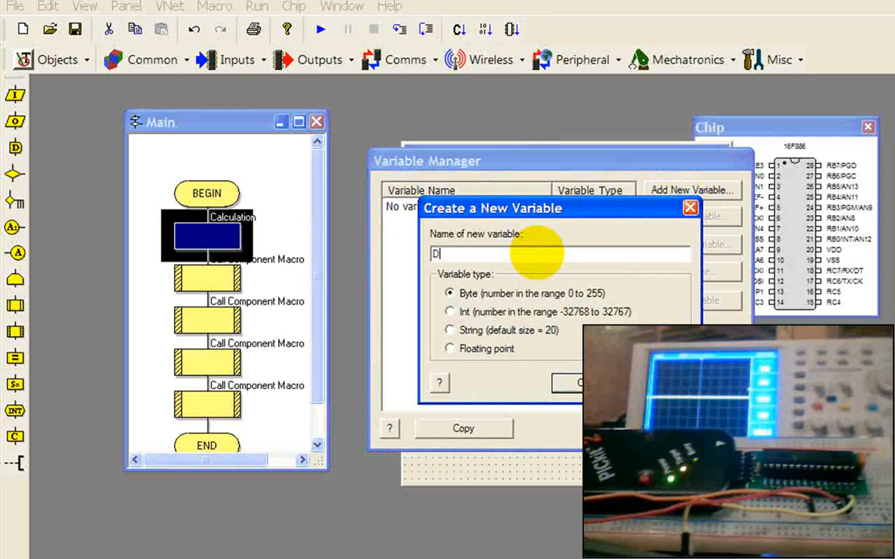
pyautogui.write('uty1')
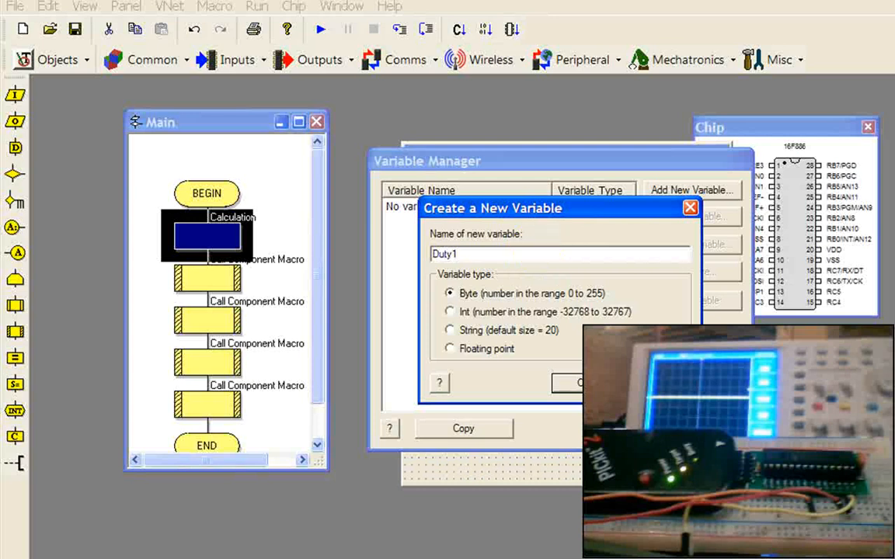
pyautogui.click(578, 382)
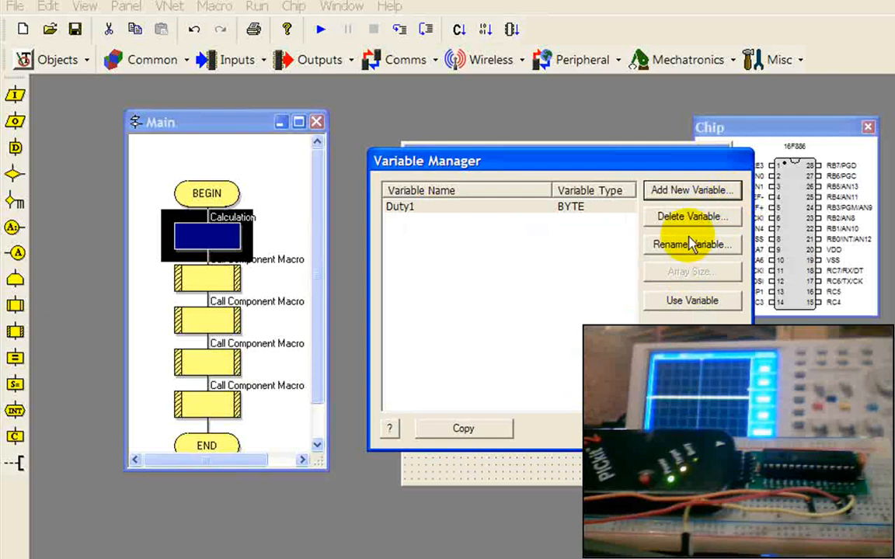
# - Create a second byte variable Duty2 and insert Duty1 into the calculation
pyautogui.click(690, 189)
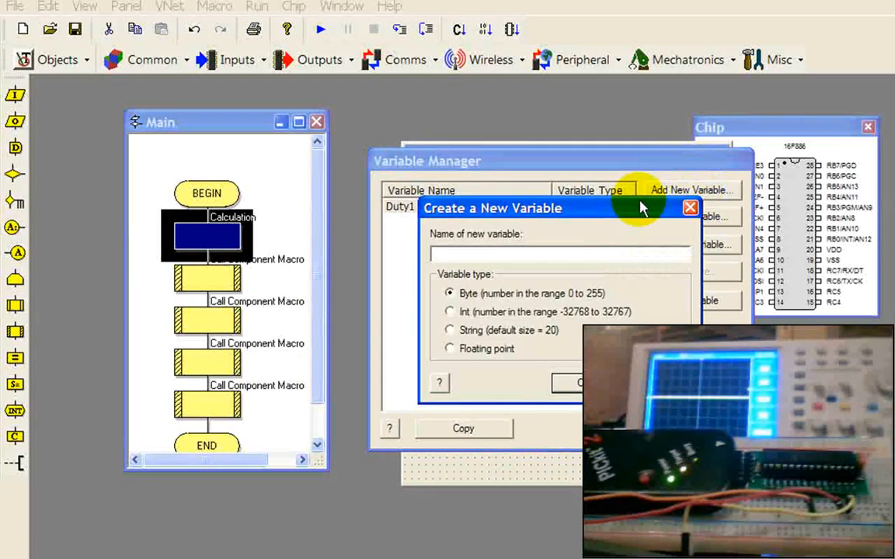
pyautogui.write('Sury')
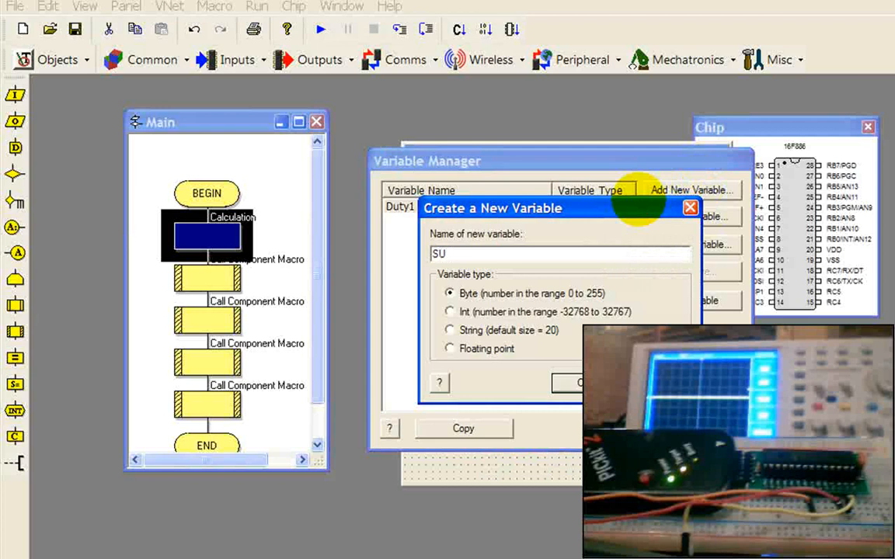
pyautogui.write('D')
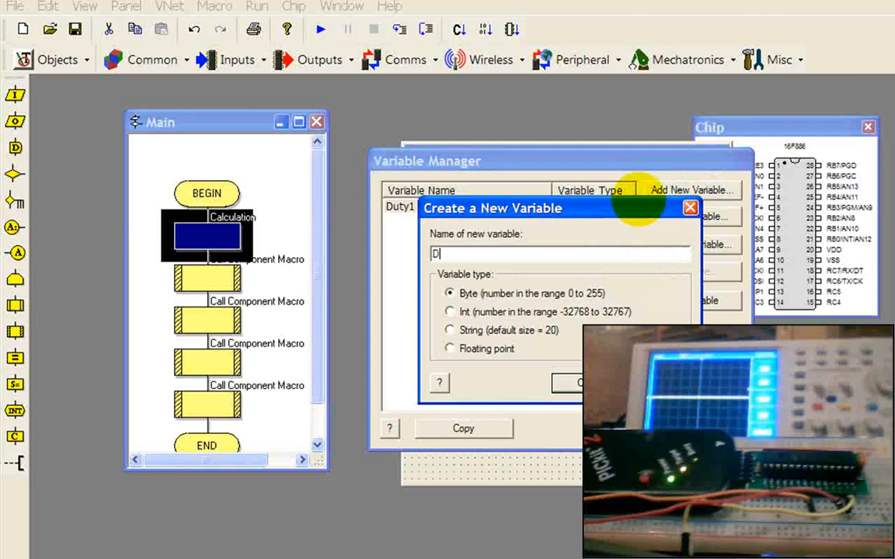
pyautogui.write('uty2')
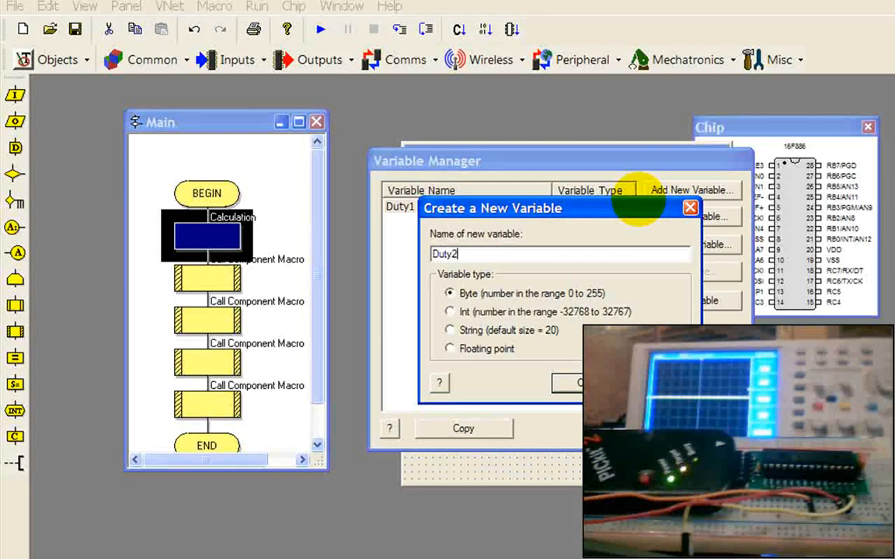
pyautogui.click(575, 382)
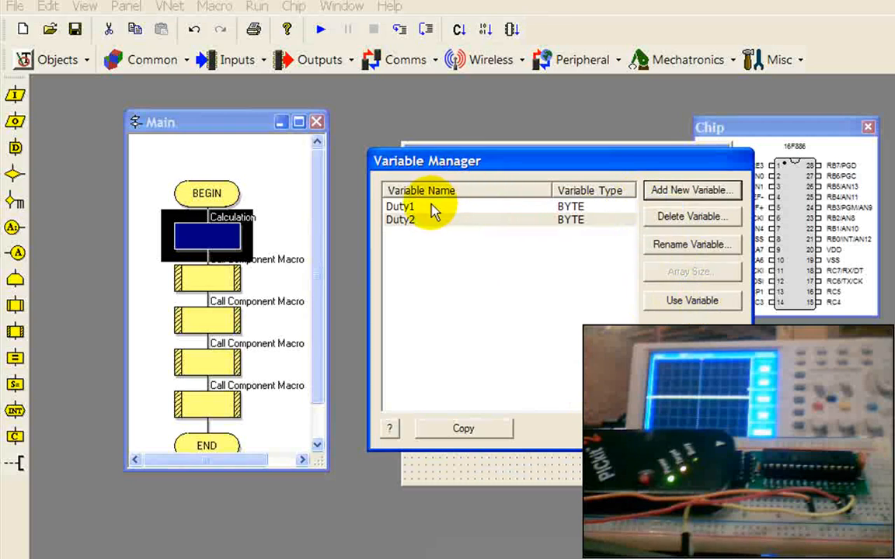
pyautogui.click(399, 205)
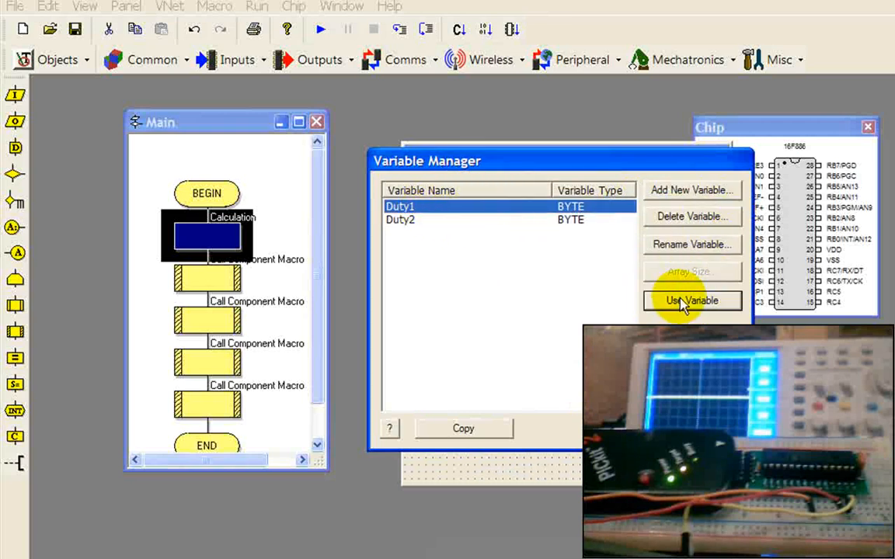
pyautogui.click(690, 302)
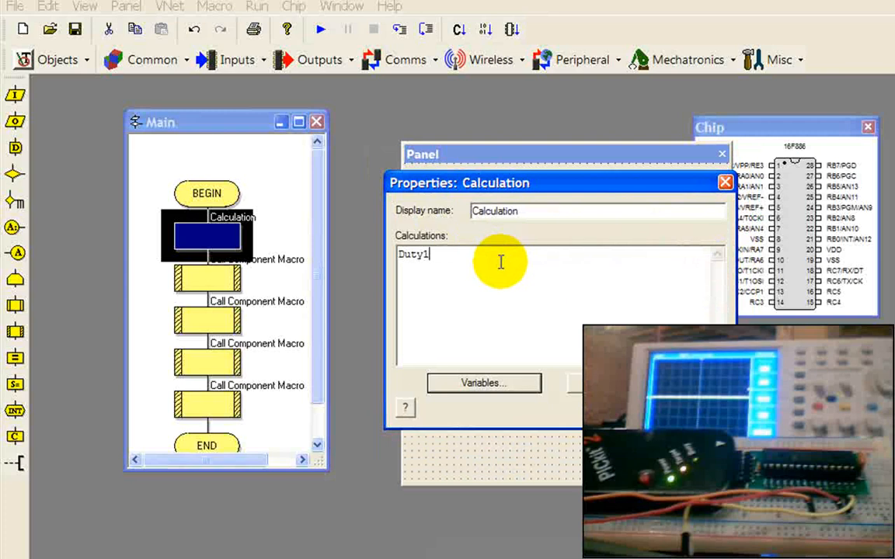
# - Enter the assignments Duty1 = 128 and Duty2 = 25 and confirm the calculation
pyautogui.write('=')
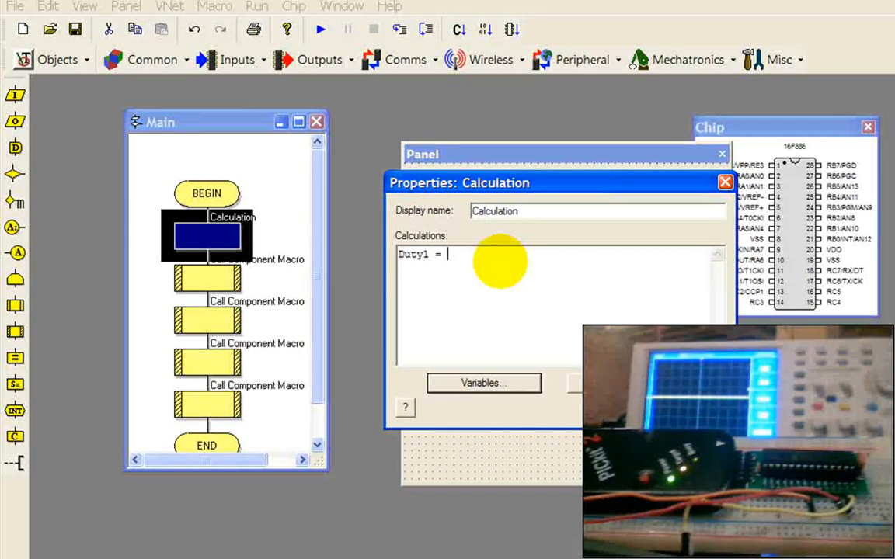
pyautogui.write('50')
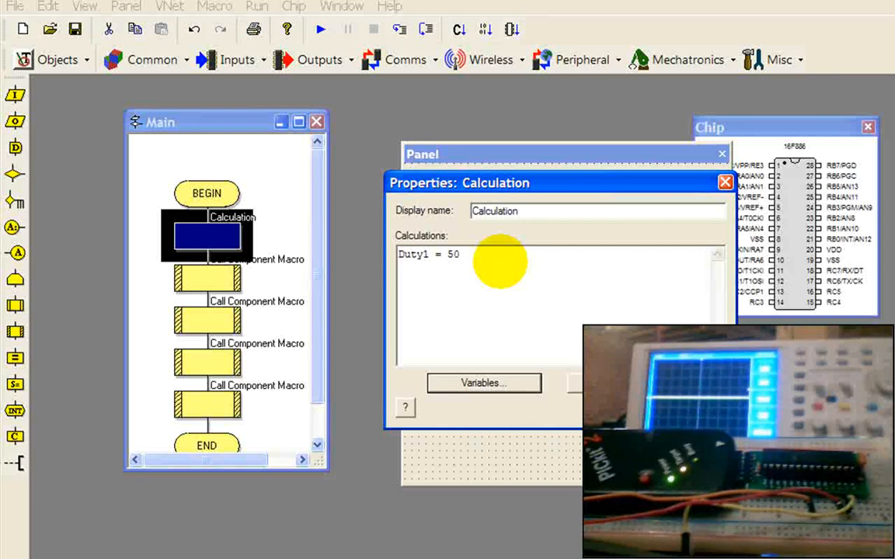
pyautogui.moveTo(532, 280)
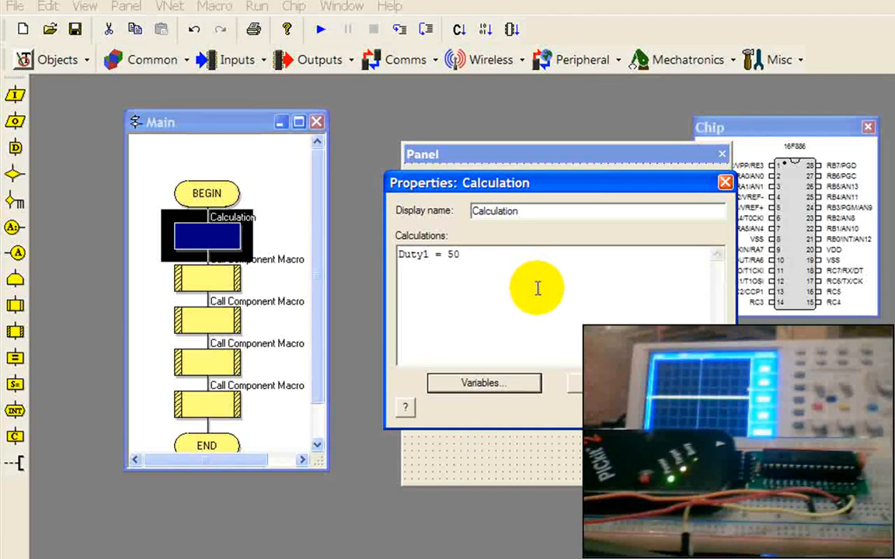
pyautogui.moveTo(537, 289)
pyautogui.write('1')
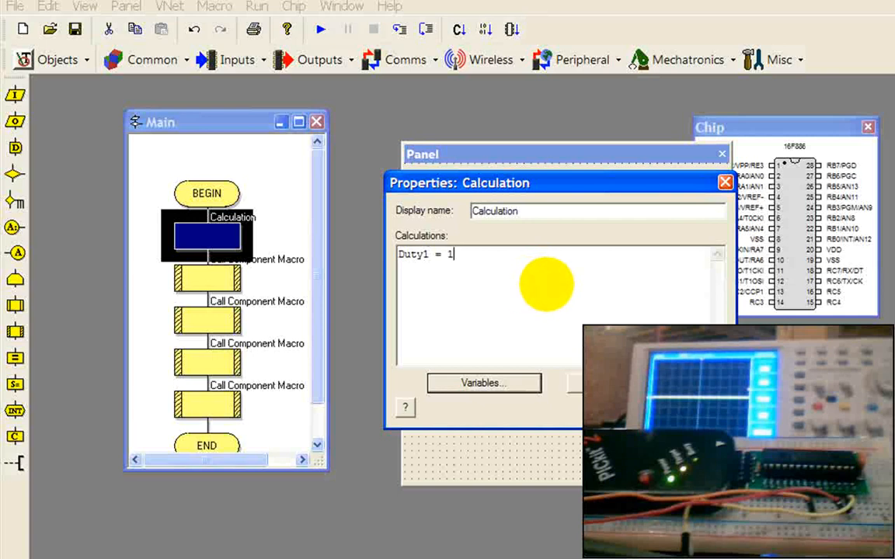
pyautogui.write('28')
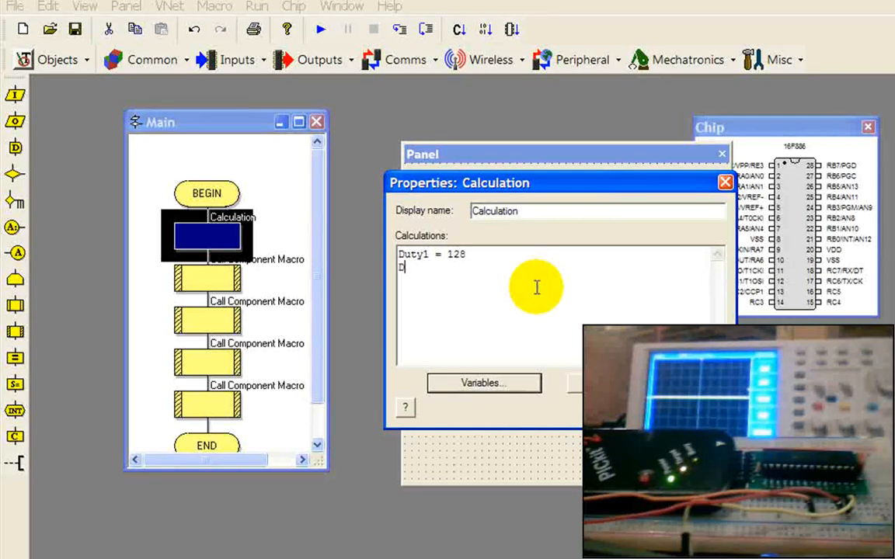
pyautogui.write('Duty2')
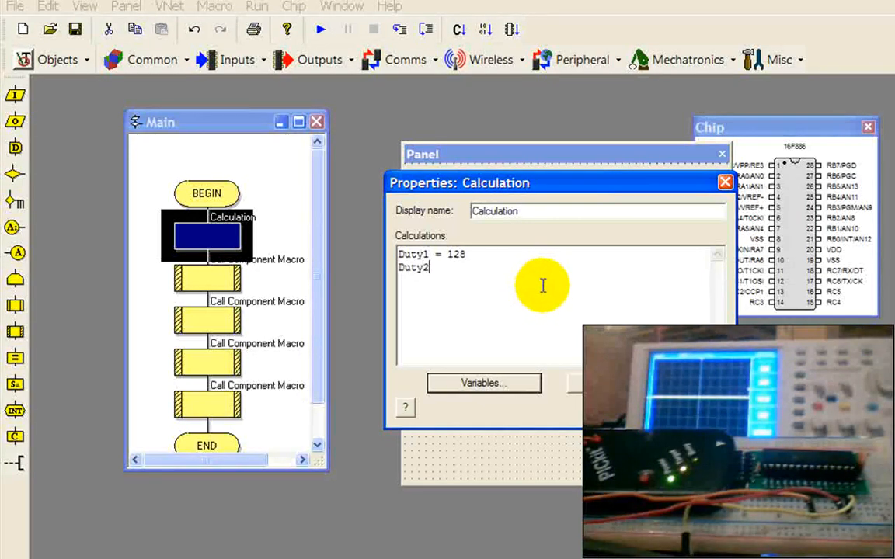
pyautogui.write('=')
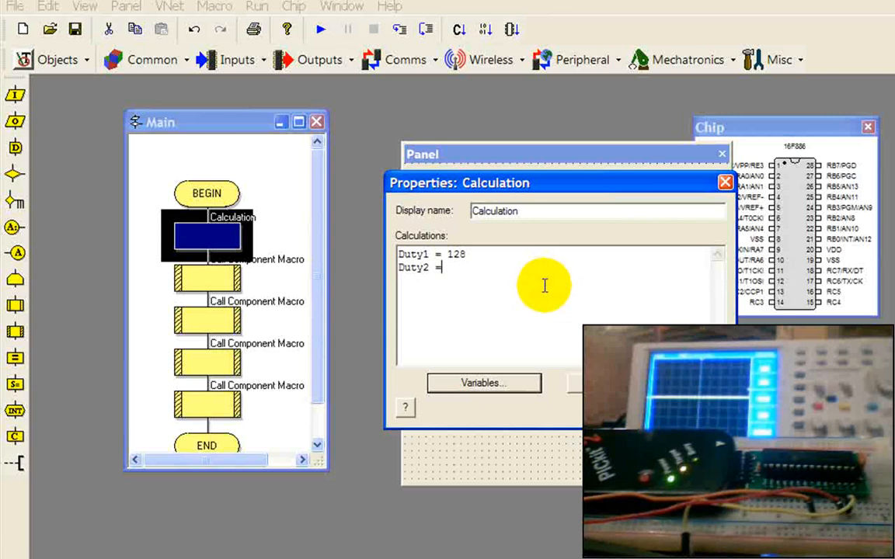
pyautogui.write('10')
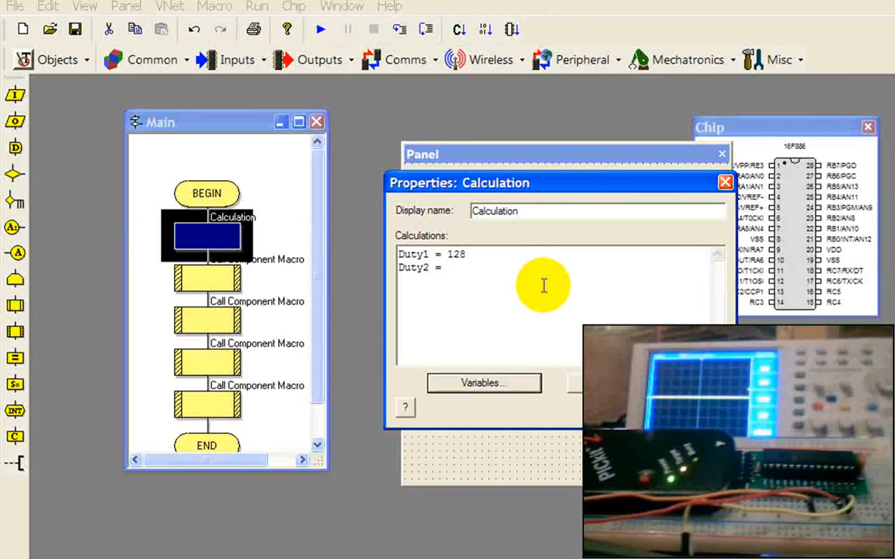
pyautogui.moveTo(544, 286)
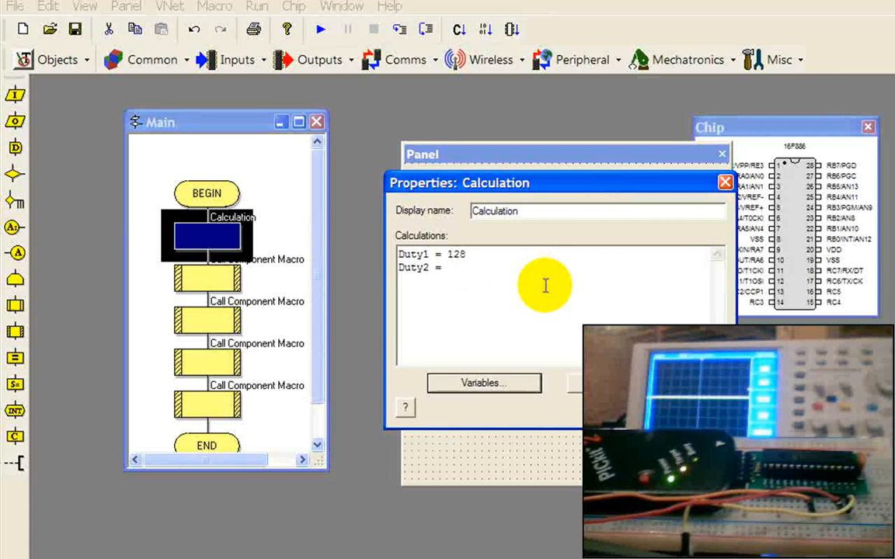
pyautogui.write('25')
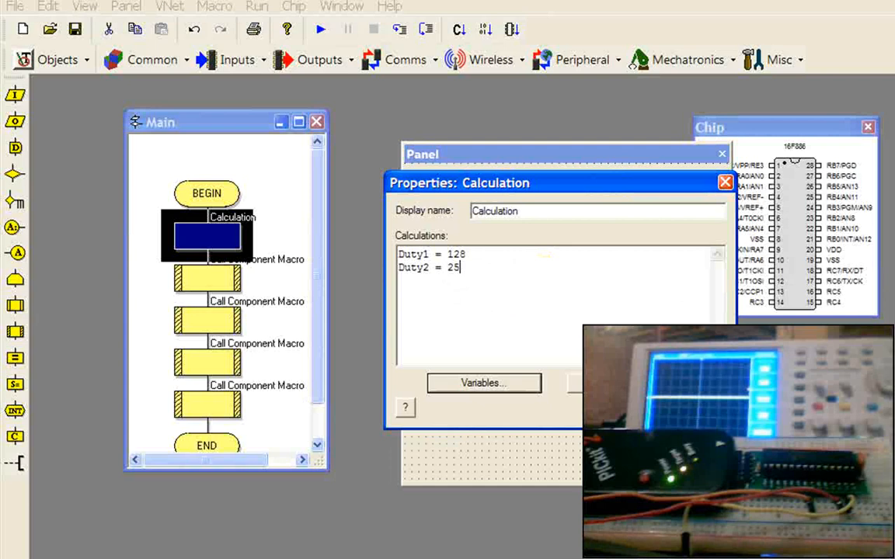
pyautogui.click(725, 182)
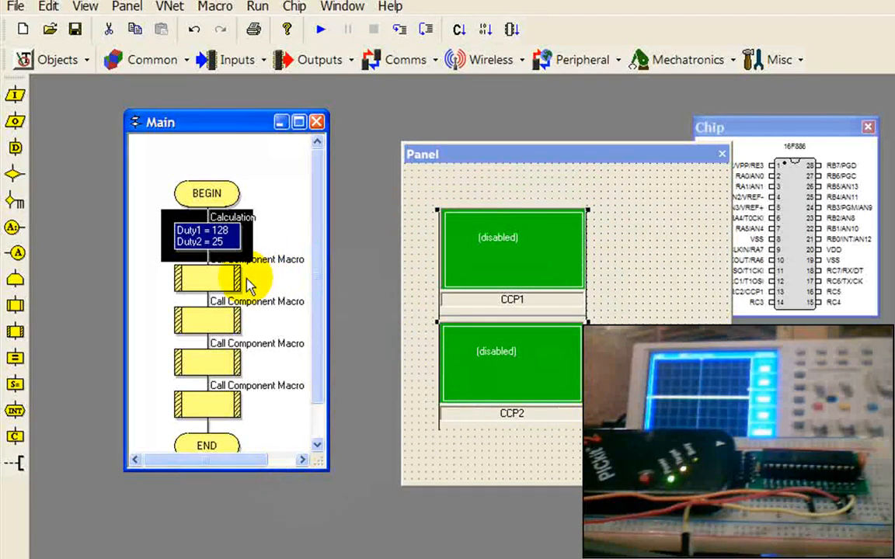
# - Make the first macro call run PWM(0) Enable on channel 1
pyautogui.doubleClick(205, 279)
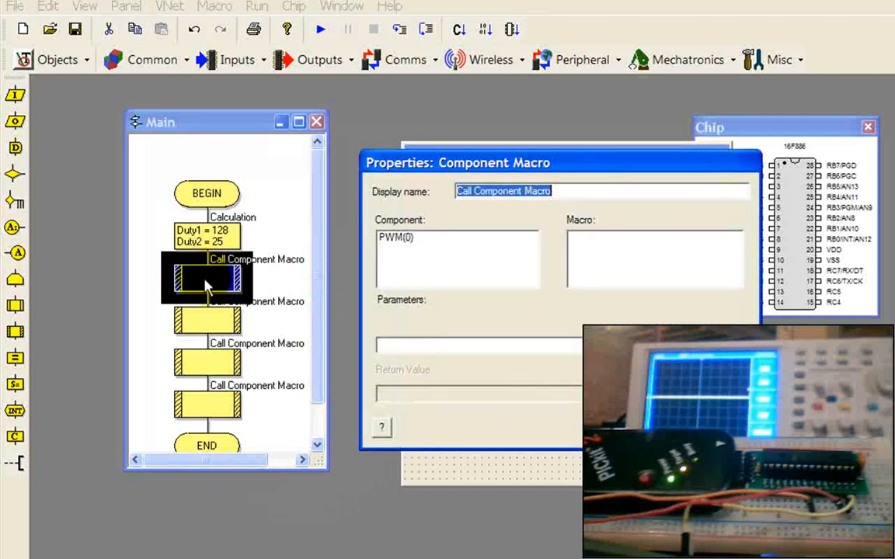
pyautogui.click(205, 280)
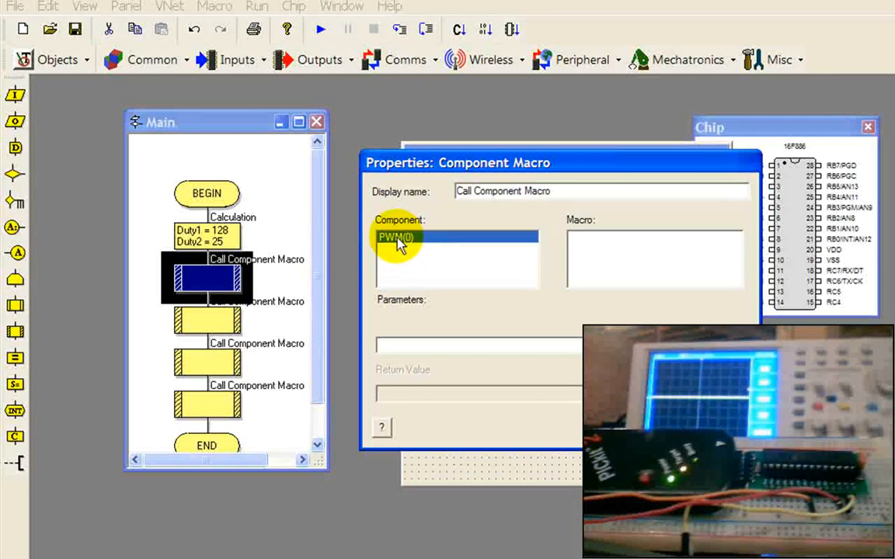
pyautogui.click(396, 237)
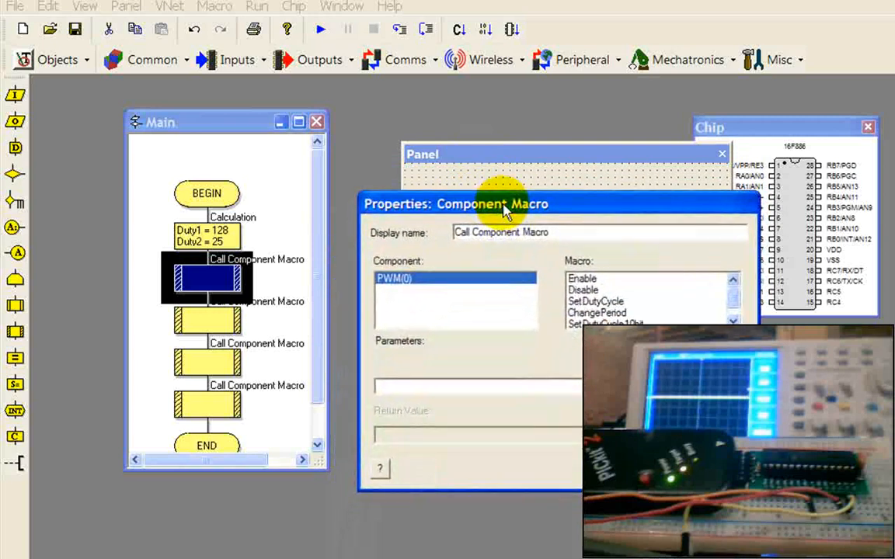
pyautogui.moveTo(500, 281)
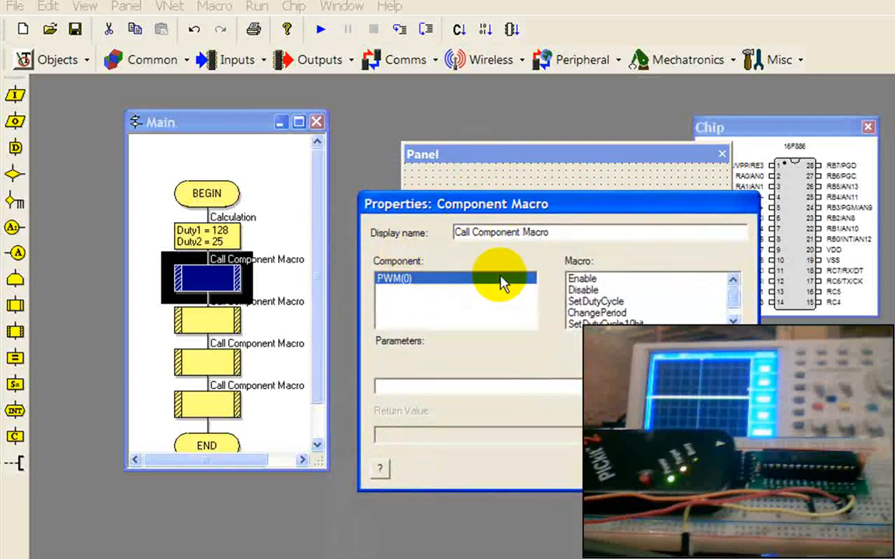
pyautogui.click(581, 278)
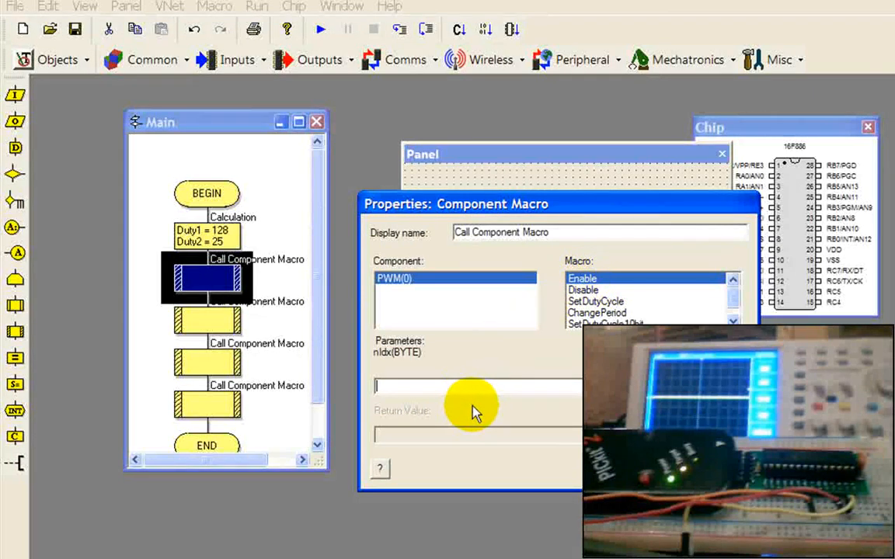
pyautogui.write('1')
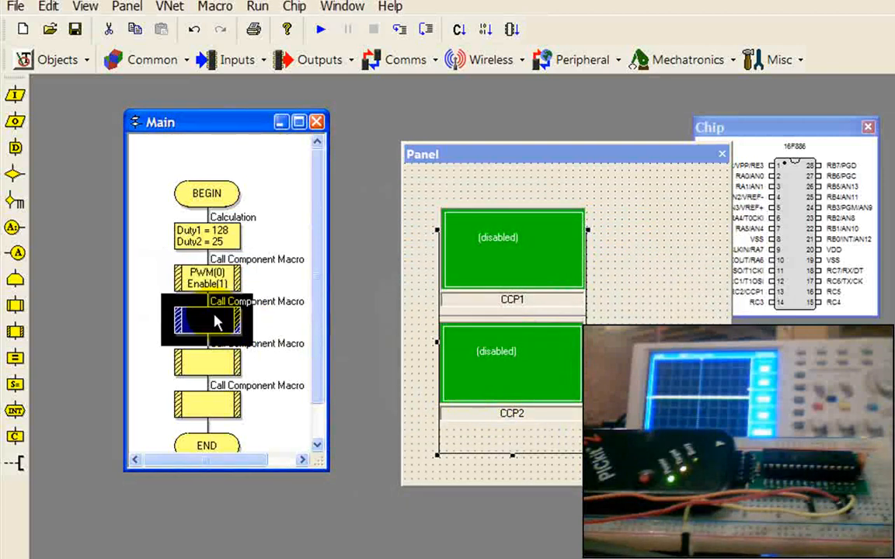
# - Make the second macro call enable PWM channel 2
pyautogui.doubleClick(205, 320)
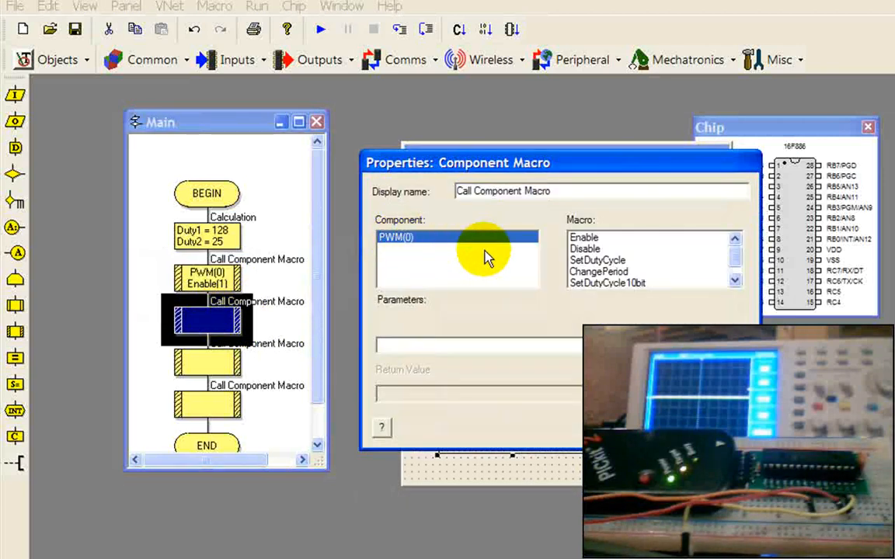
pyautogui.click(585, 236)
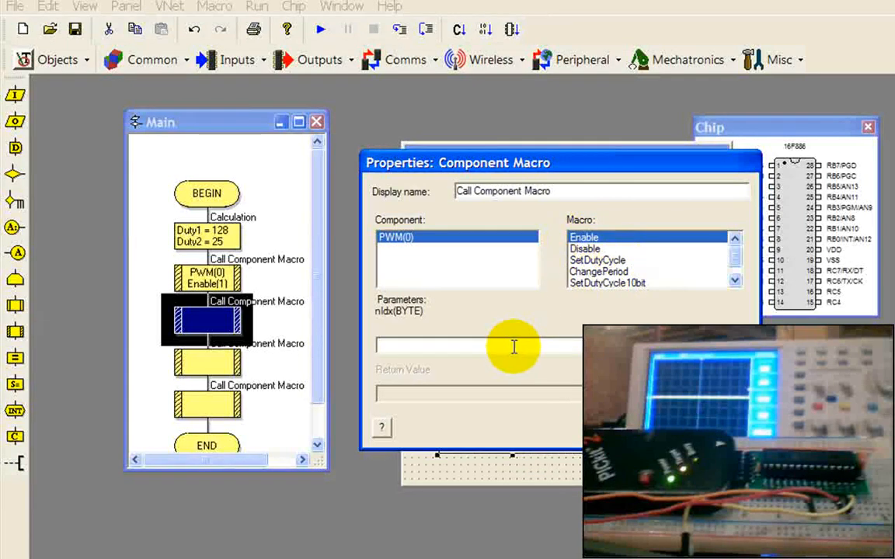
pyautogui.write('2')
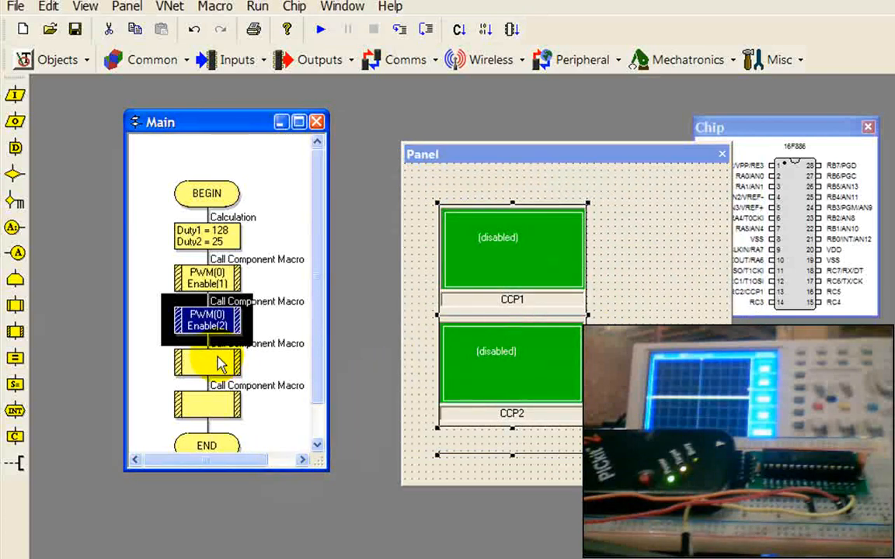
# - Make the third macro call run SetDutyCycle on channel 1 with Duty1
pyautogui.doubleClick(205, 365)
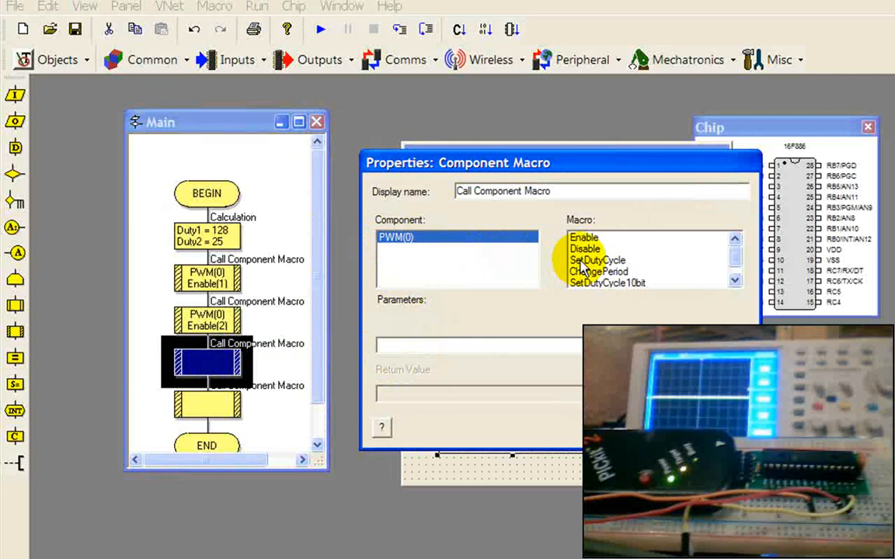
pyautogui.click(597, 261)
pyautogui.write('1')
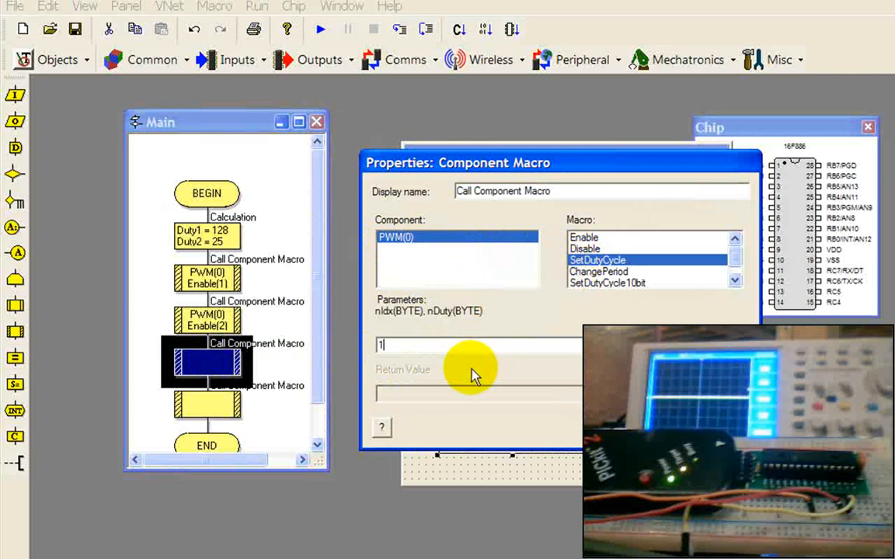
pyautogui.write(',D')
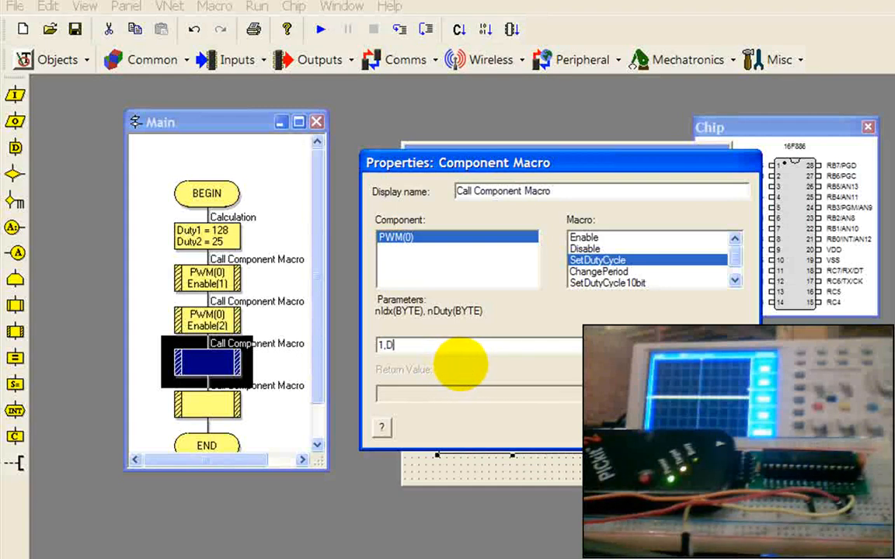
pyautogui.write('uty1')
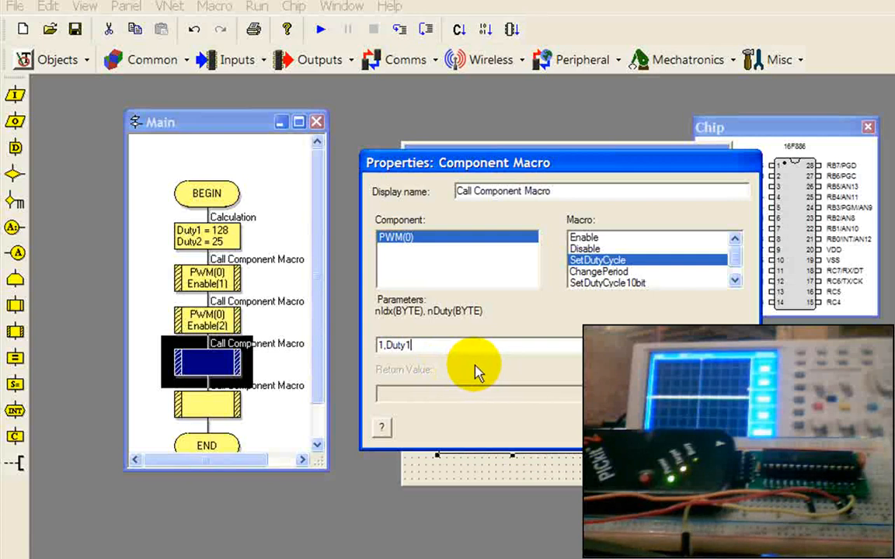
pyautogui.moveTo(494, 345)
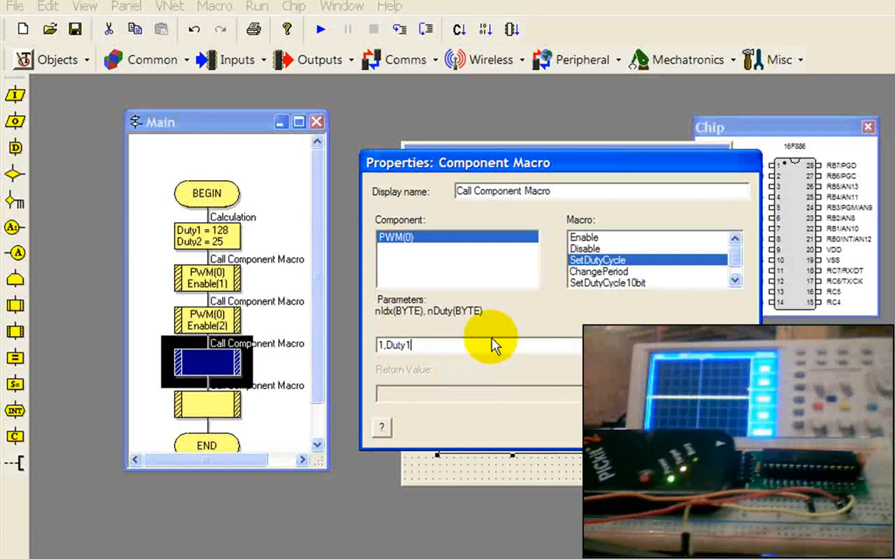
pyautogui.moveTo(404, 334)
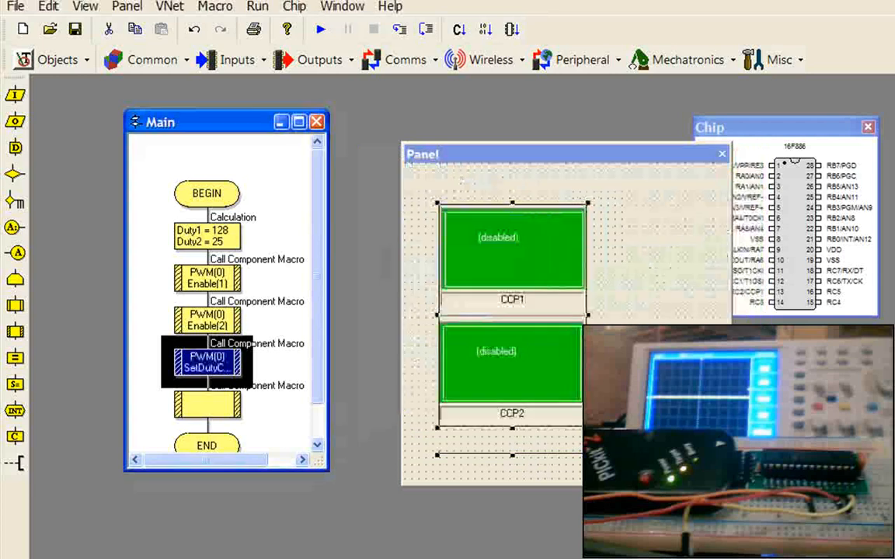
# - Make the fourth macro call run SetDutyCycle on channel 2 with Duty2
pyautogui.doubleClick(206, 404)
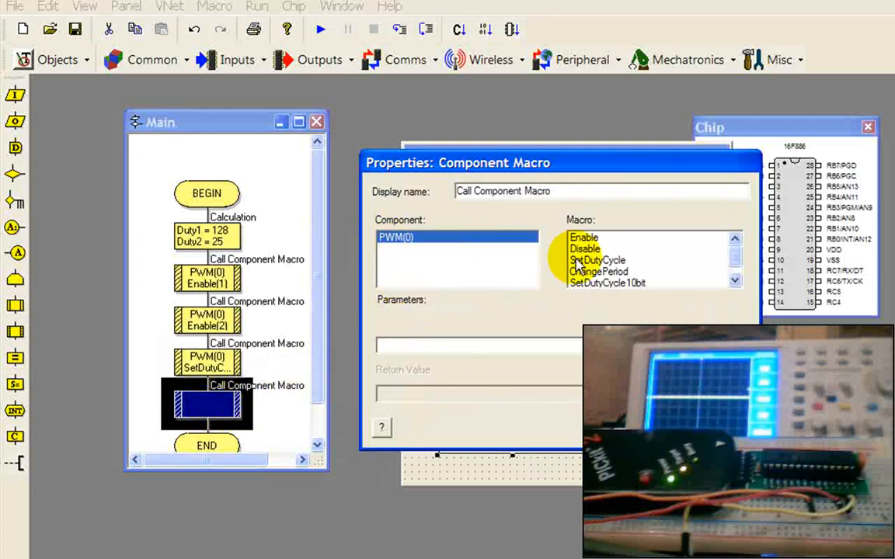
pyautogui.click(597, 260)
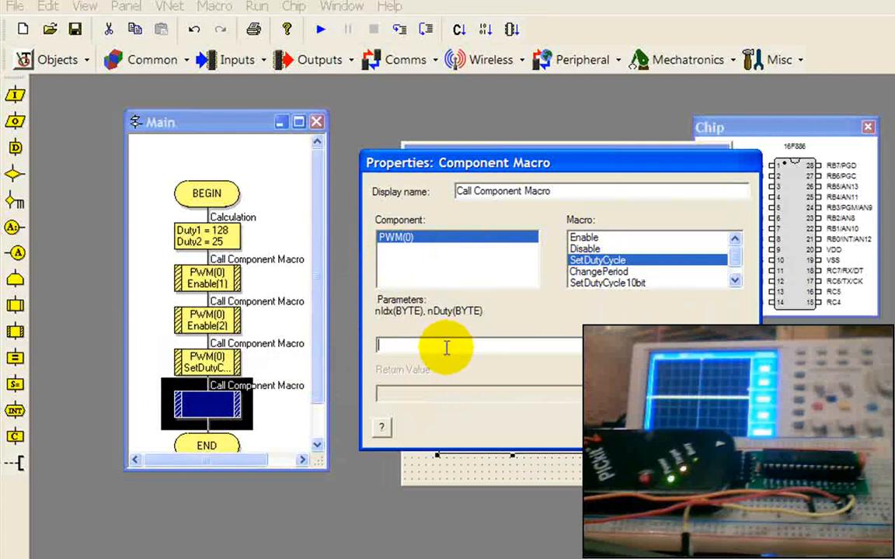
pyautogui.write('2,')
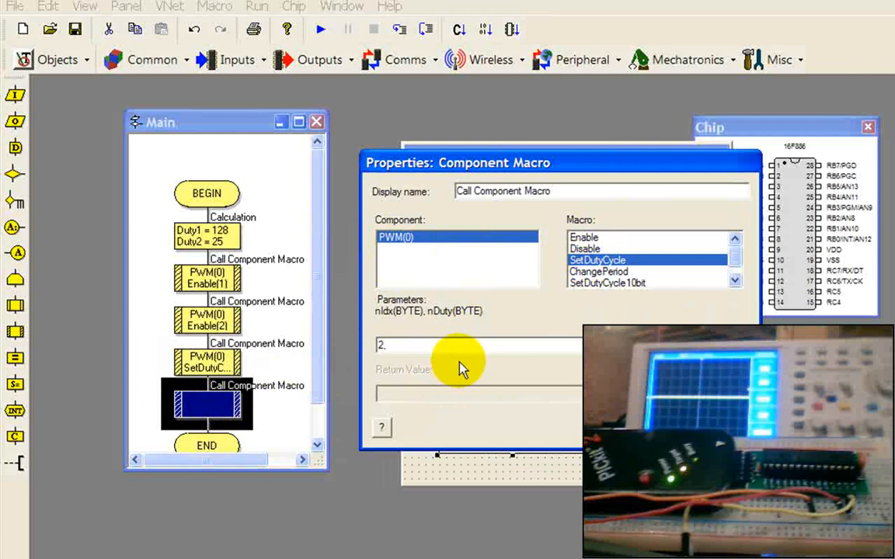
pyautogui.write('Du')
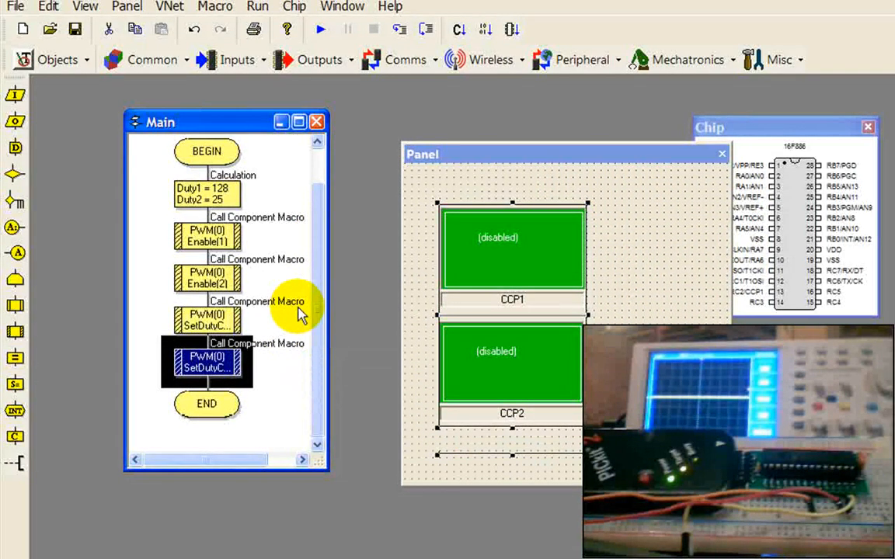
pyautogui.moveTo(302, 351)
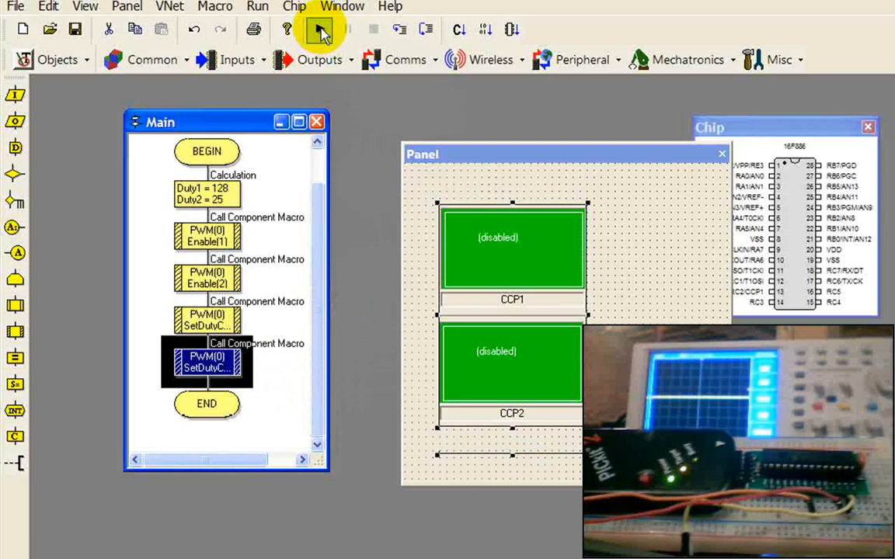
# - Run the simulation showing CCP1 at 50% and CCP2 at 10% duty cycle
pyautogui.click(321, 29)
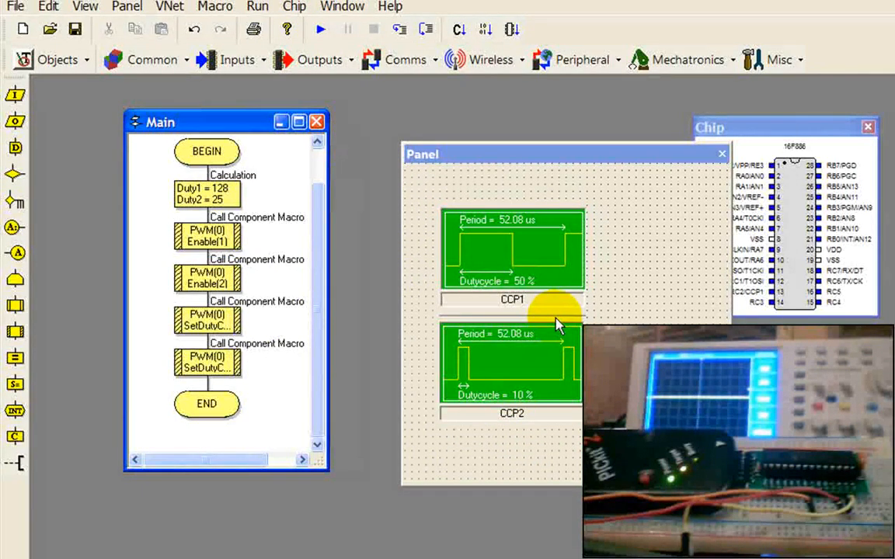
pyautogui.moveTo(525, 395)
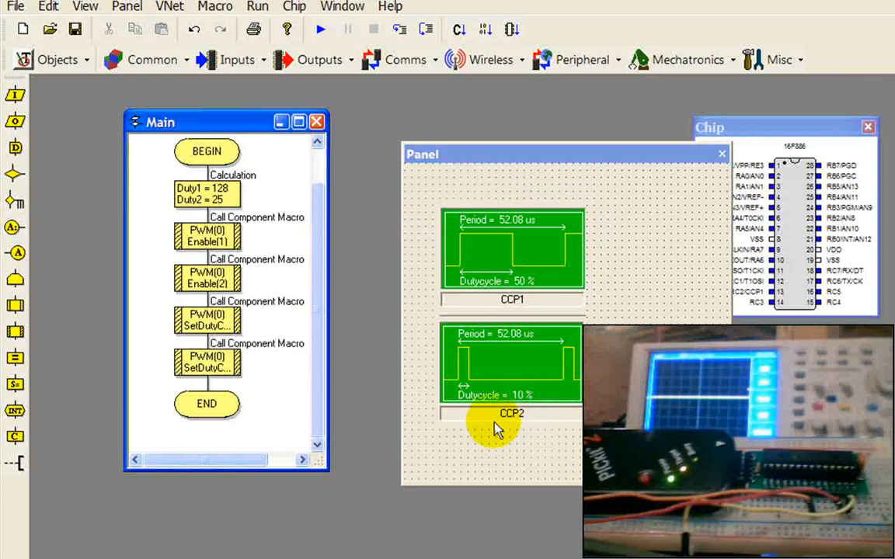
pyautogui.moveTo(292, 163)
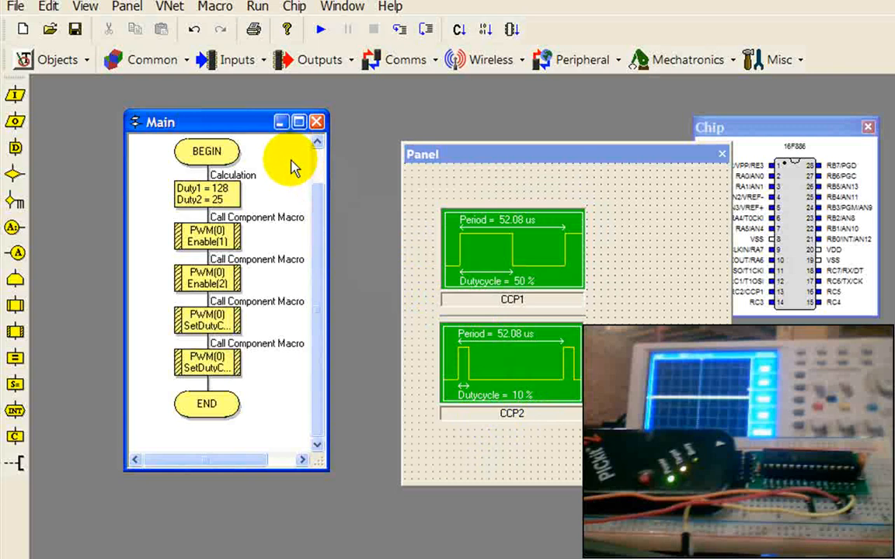
pyautogui.moveTo(221, 419)
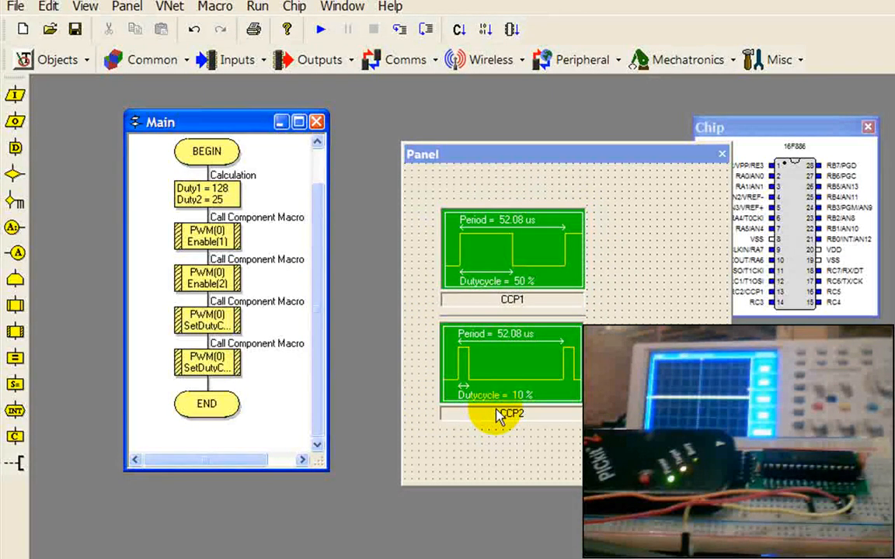
pyautogui.moveTo(562, 303)
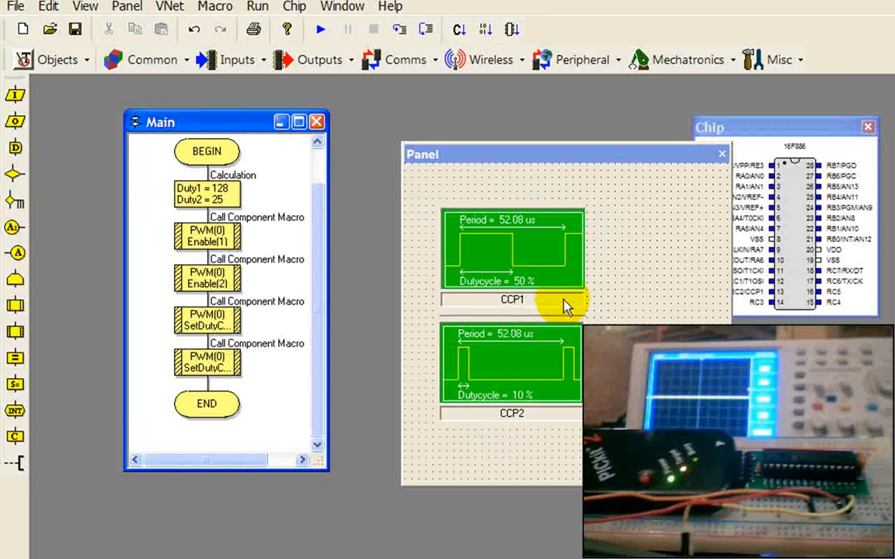
pyautogui.moveTo(204, 304)
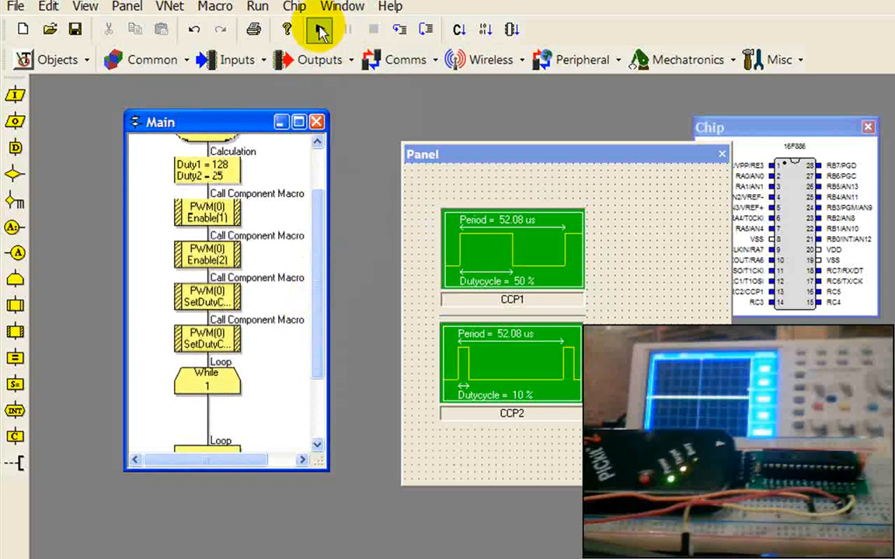
# - Run the looping program in simulation showing 50% and 10% duty, then stop it
pyautogui.click(320, 30)
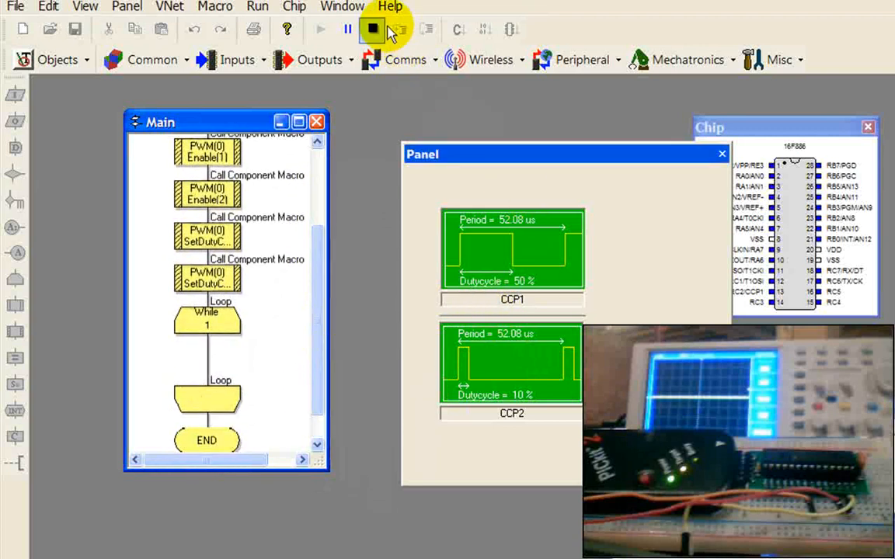
pyautogui.click(373, 29)
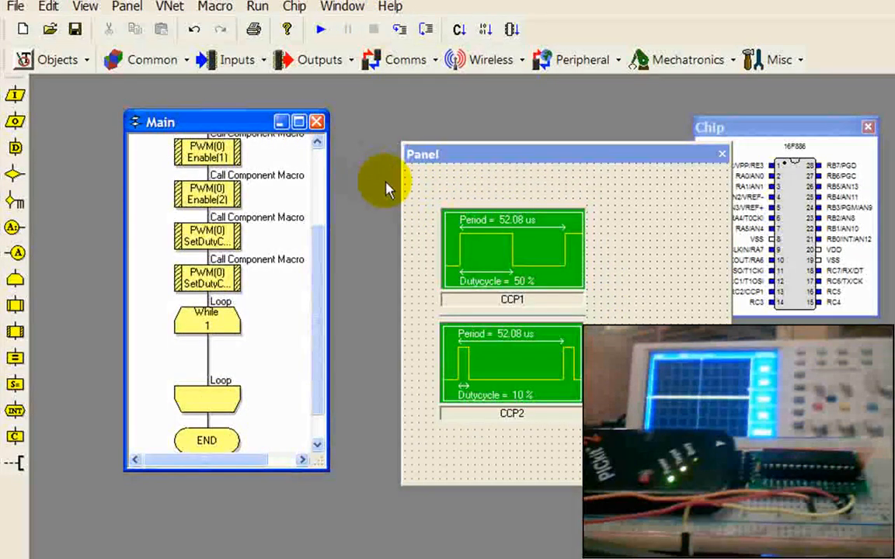
pyautogui.moveTo(427, 206)
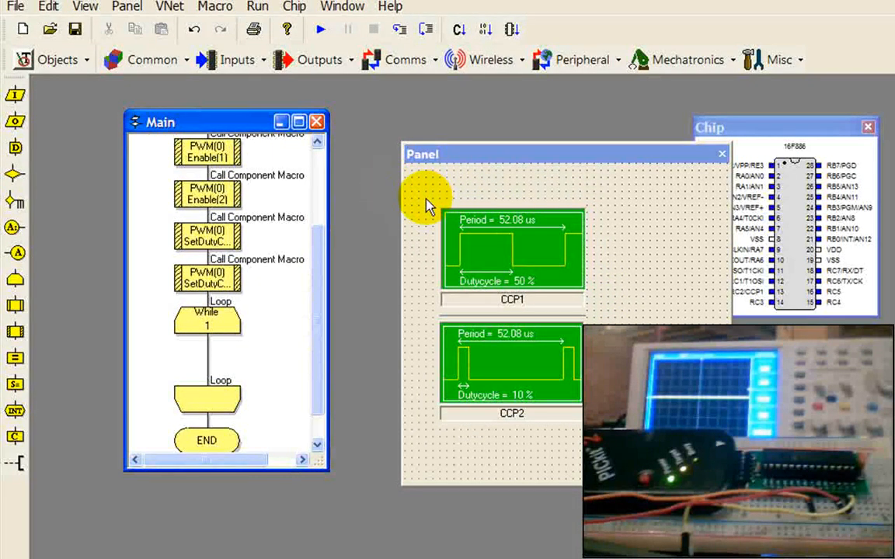
pyautogui.click(16, 6)
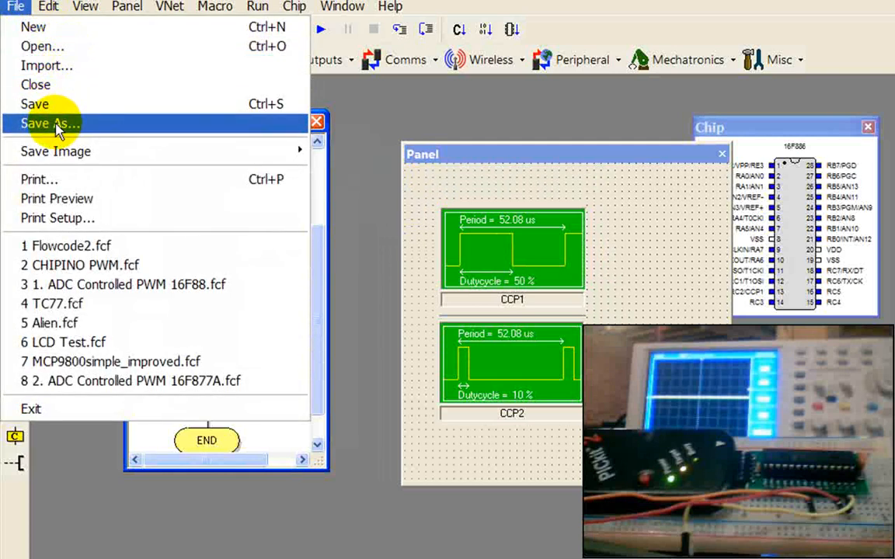
# - Save As Flowcode2.fcf, confirming Yes to replace the existing file
pyautogui.click(50, 125)
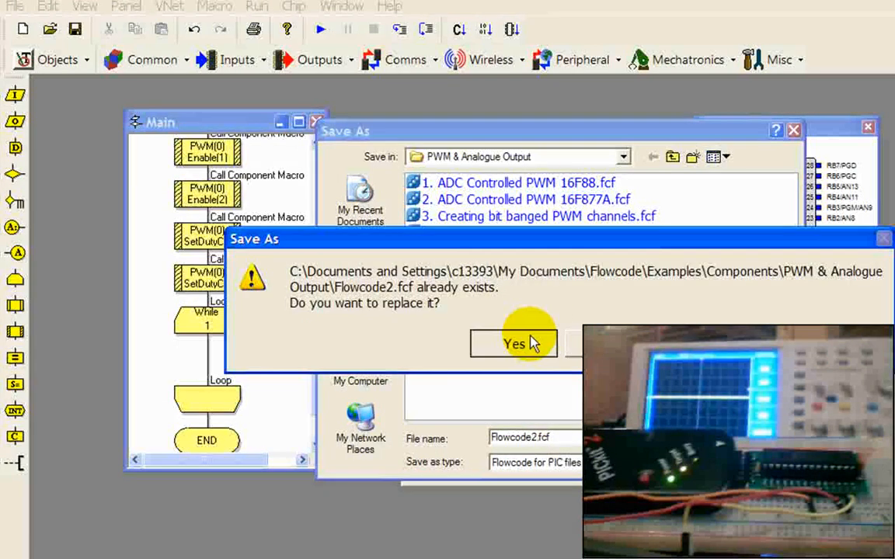
pyautogui.click(514, 344)
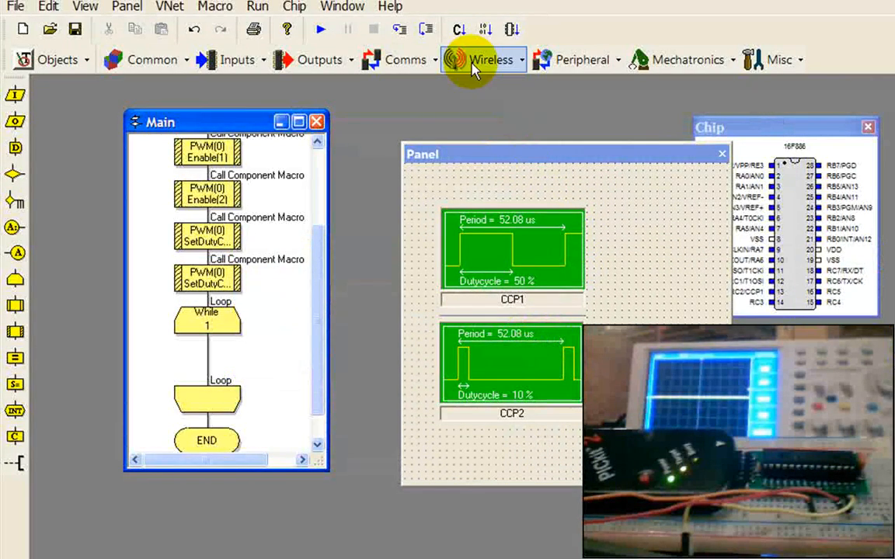
pyautogui.click(294, 6)
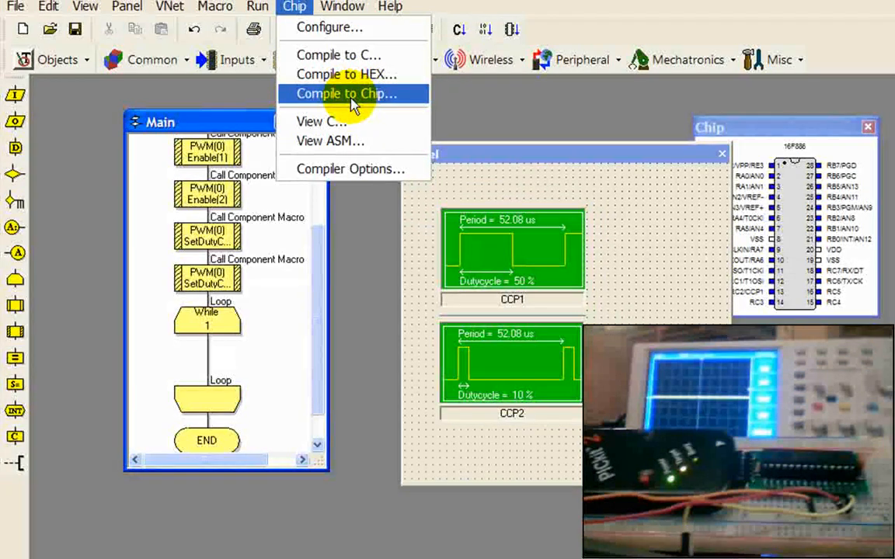
pyautogui.moveTo(345, 101)
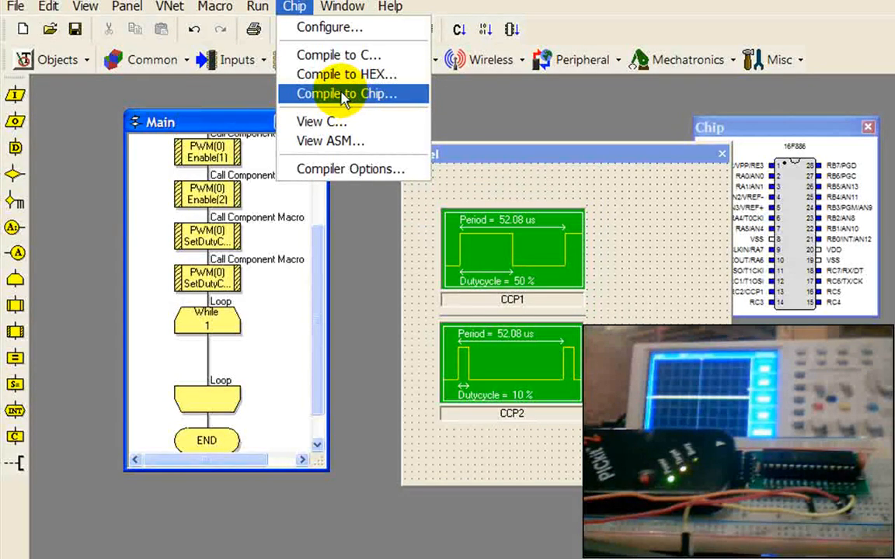
# - Compile to Chip for the PIC16F886 and confirm Program Succeeded in Compiler Messages
pyautogui.click(346, 93)
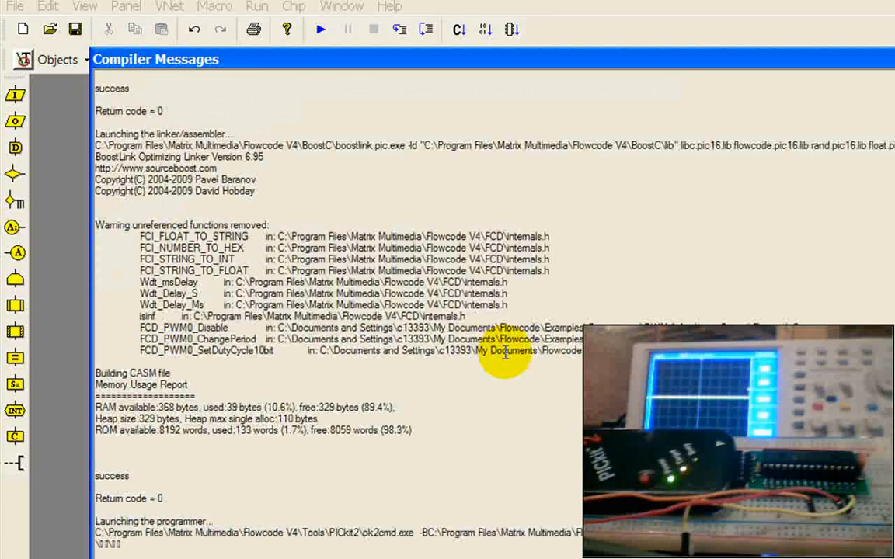
pyautogui.scroll(-3)
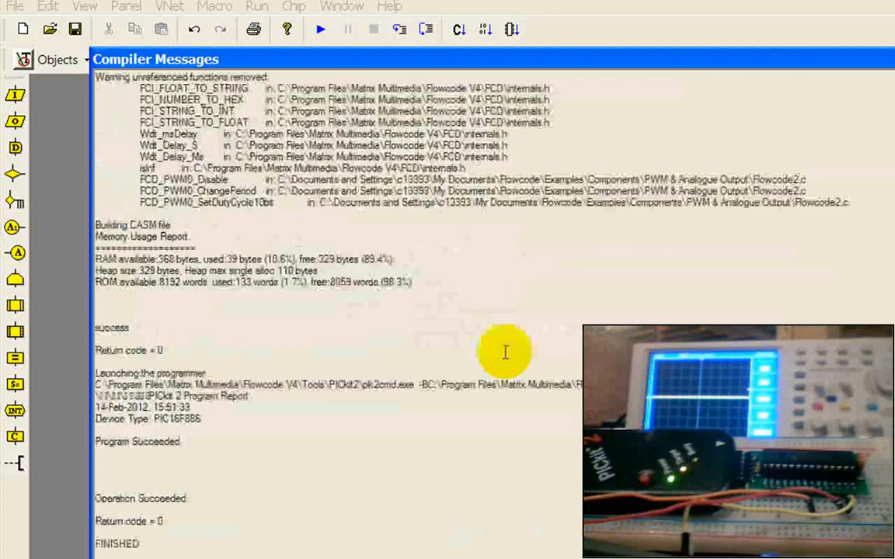